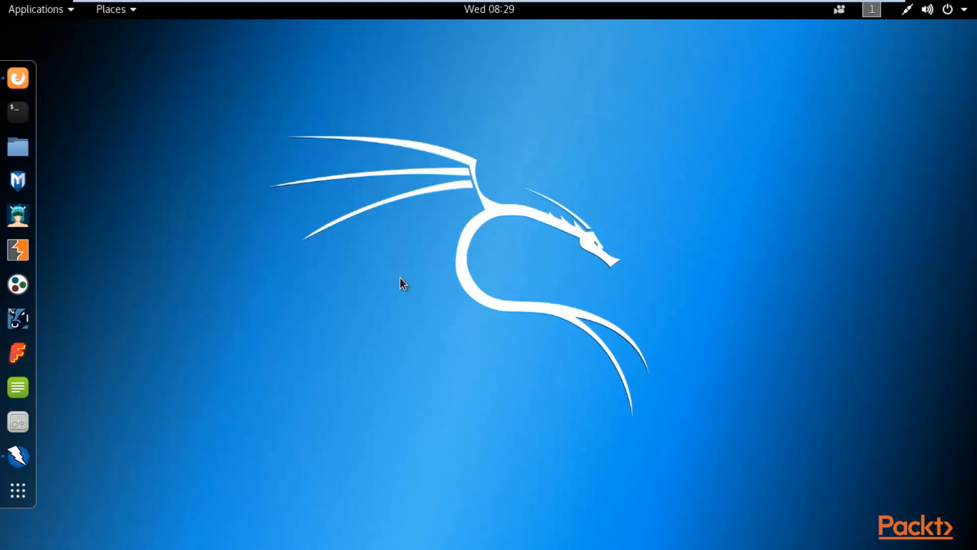
mouse_move(312, 88)
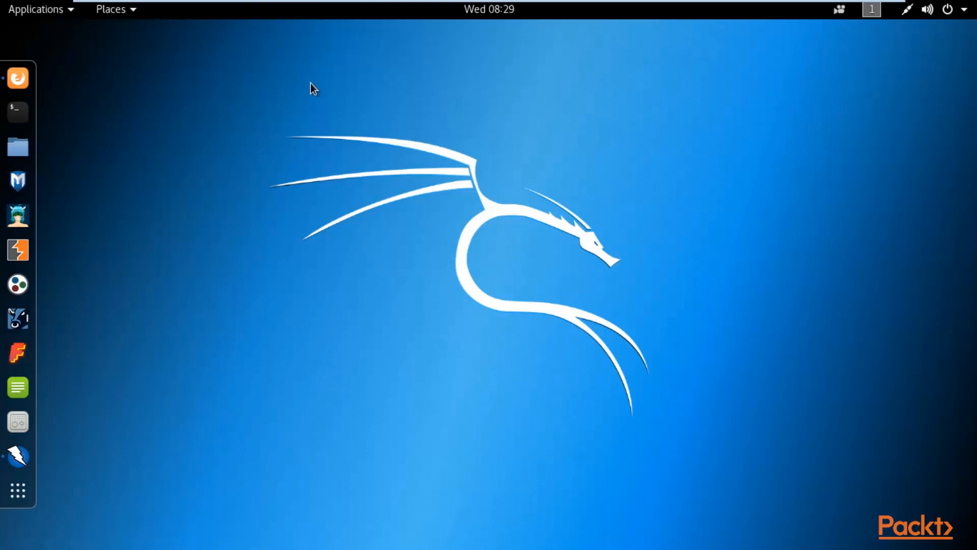
mouse_move(196, 455)
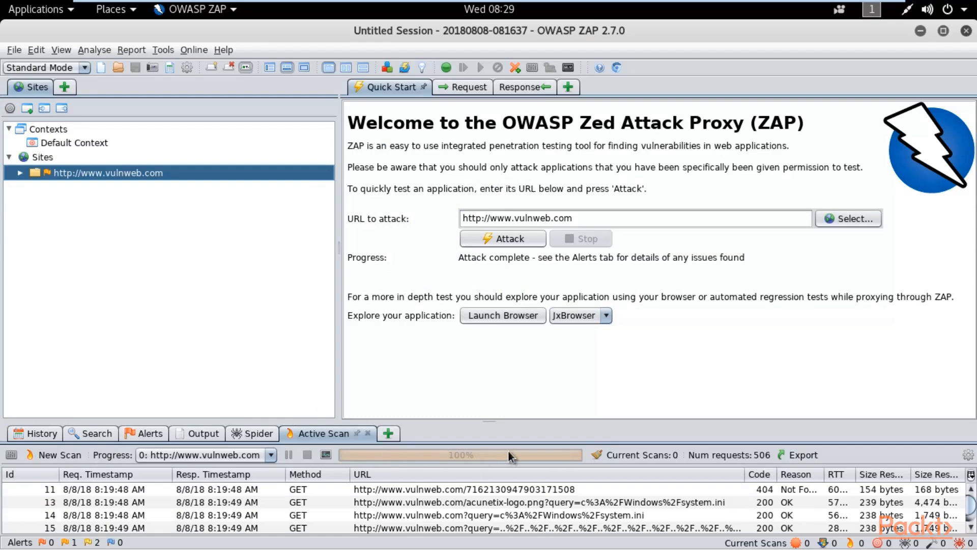
mouse_move(507, 454)
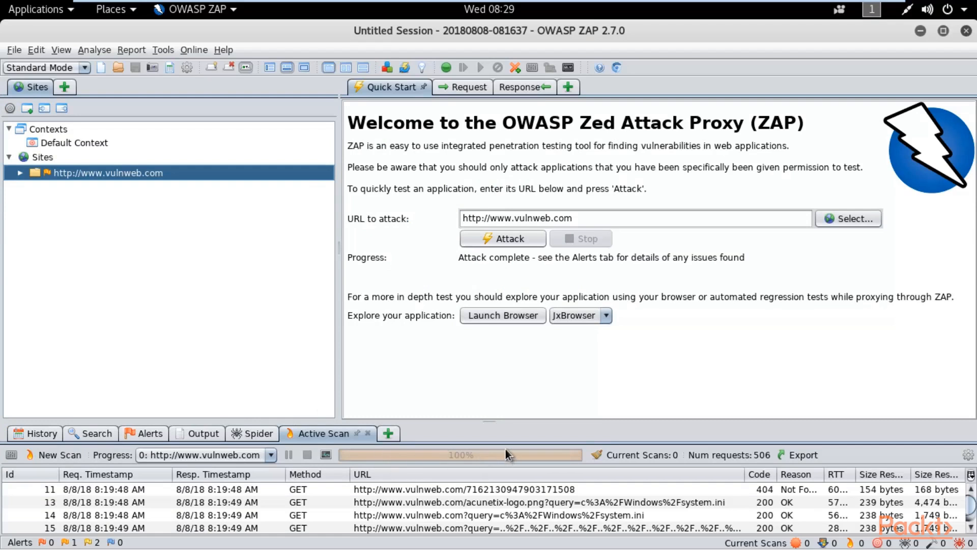
mouse_move(856, 330)
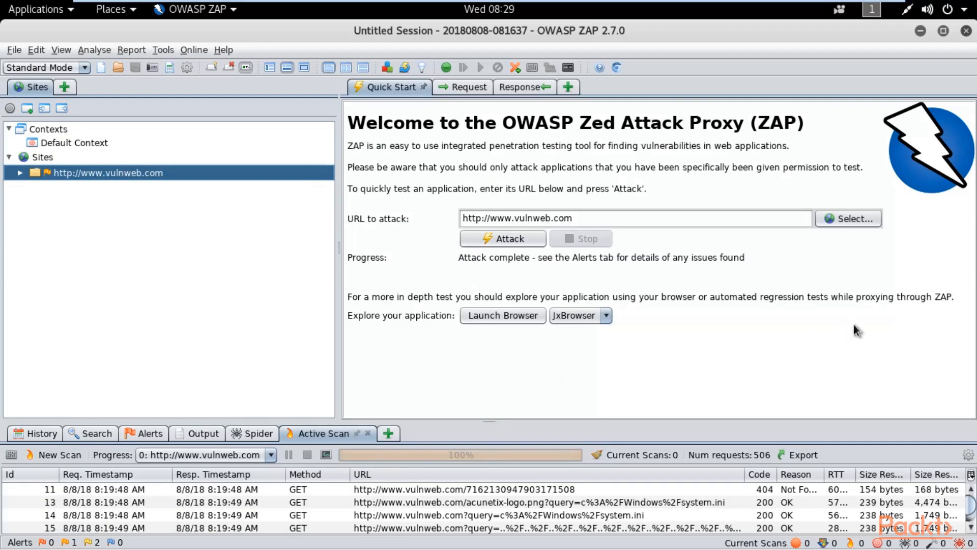
mouse_move(860, 328)
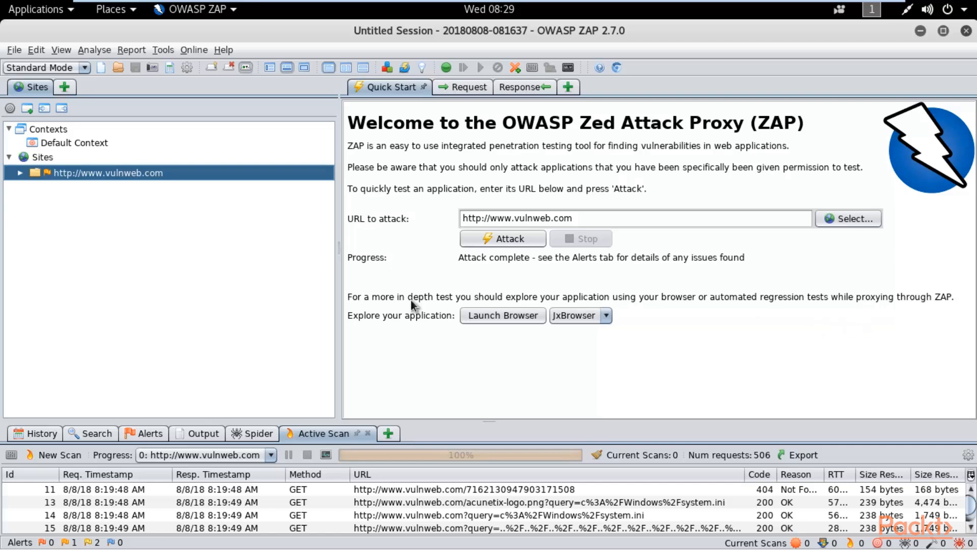
mouse_move(35, 56)
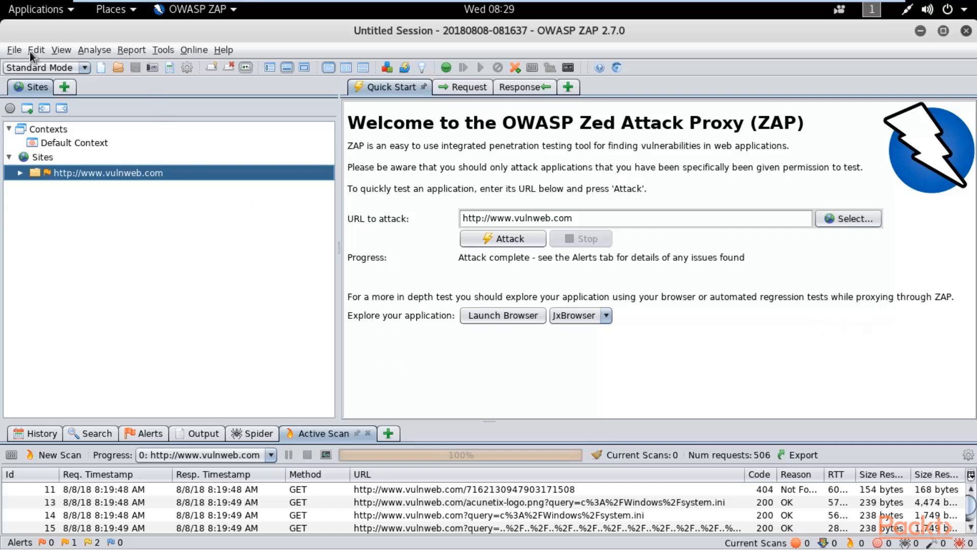
mouse_move(203, 55)
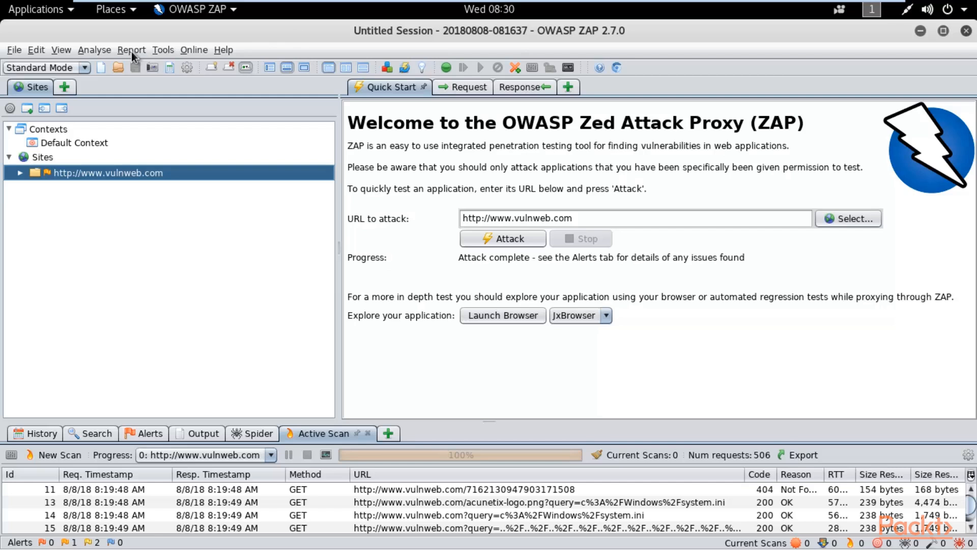
Step: Start generating an HTML scan report from the Report menu, bringing up its Save dialog
click(131, 49)
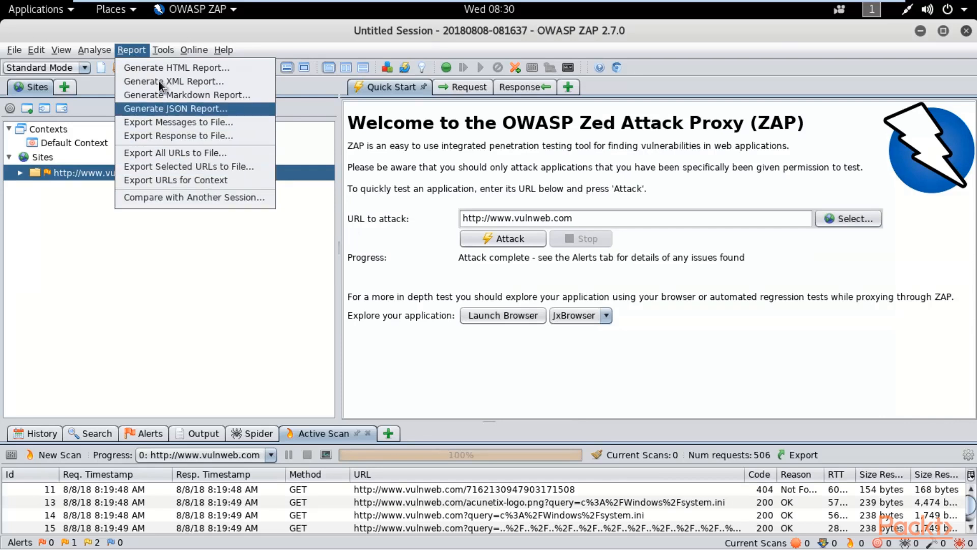
mouse_move(176, 67)
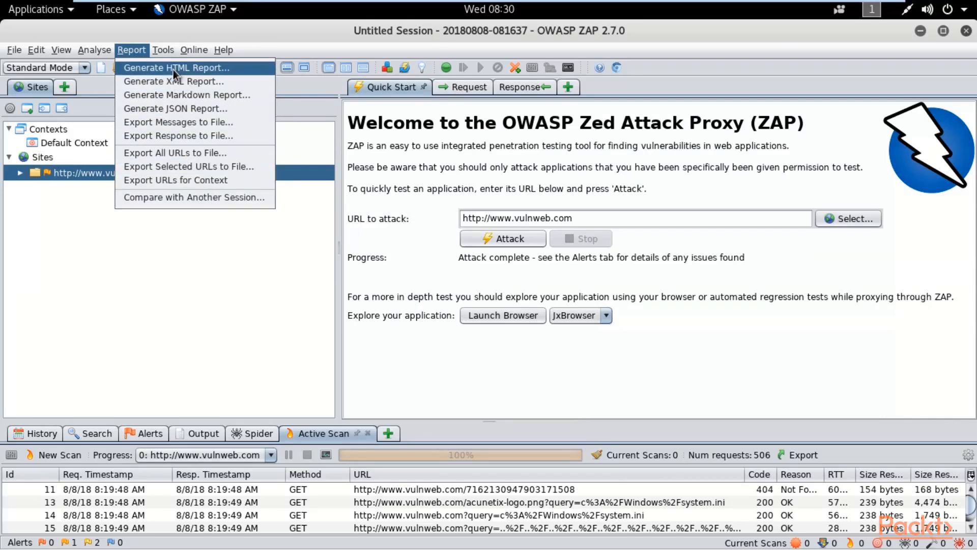
mouse_move(216, 73)
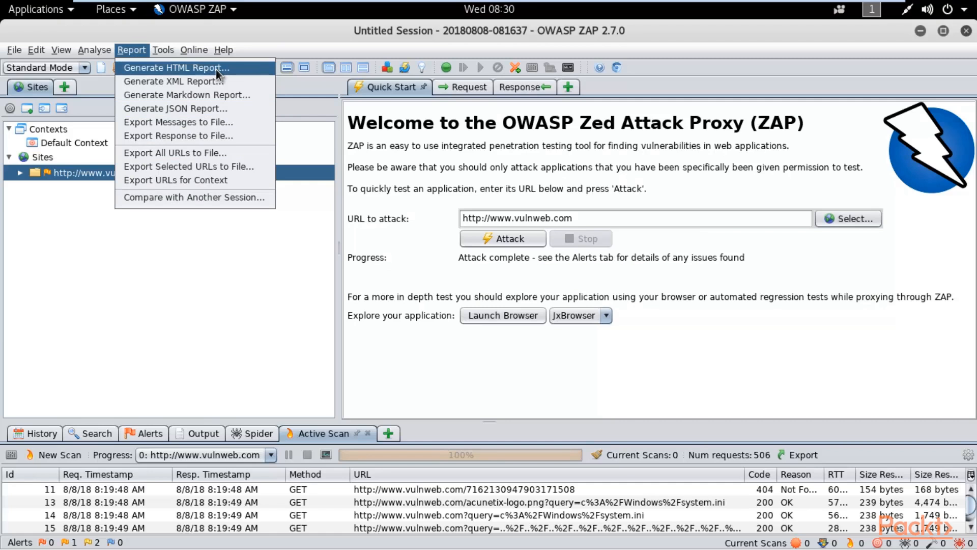
mouse_move(185, 95)
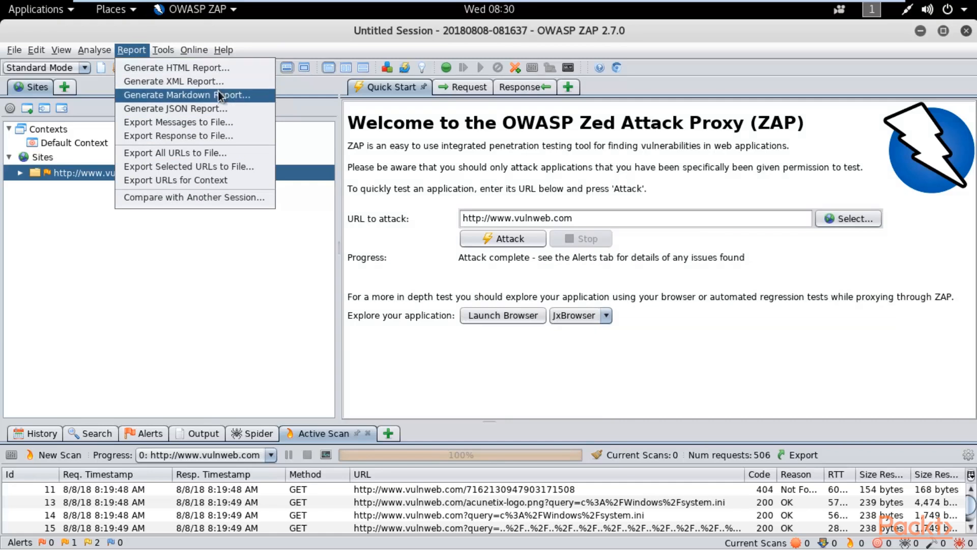
mouse_move(194, 108)
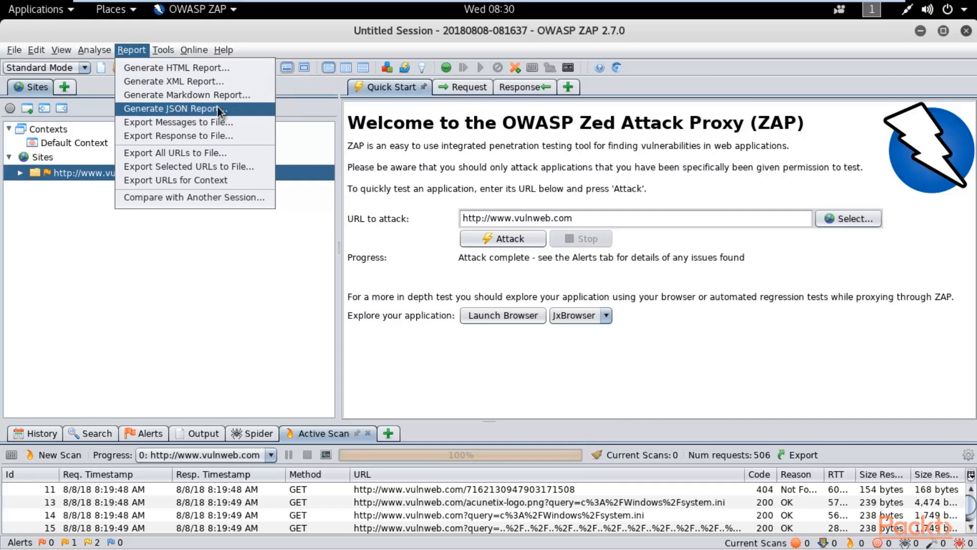
mouse_move(176, 67)
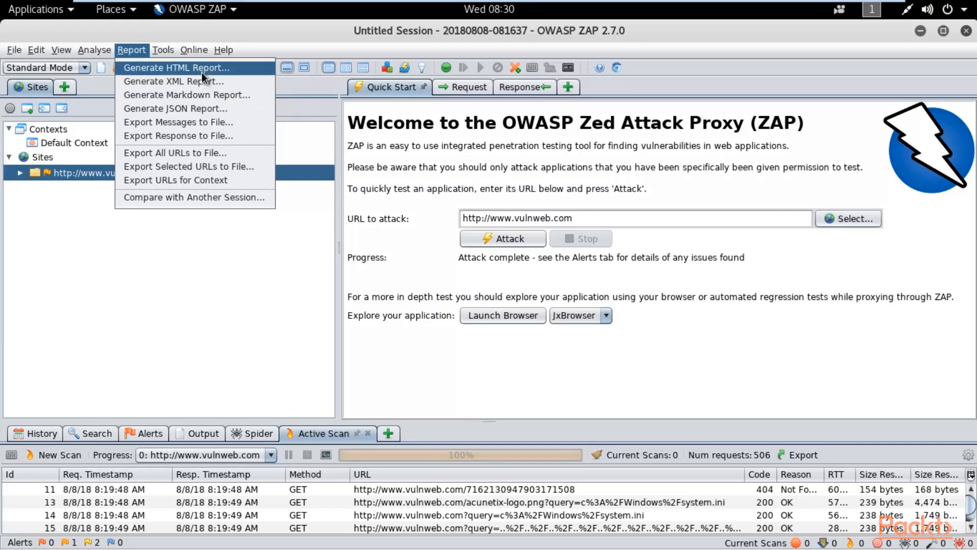
click(178, 67)
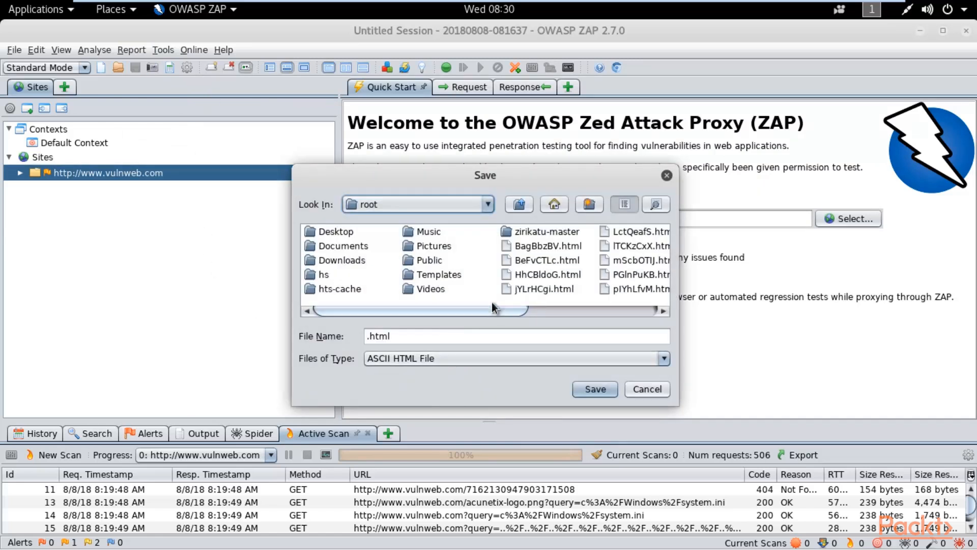
Step: Save the HTML report as report.html in /home, opening it as the ZAP Scanning Report in Firefox
click(488, 203)
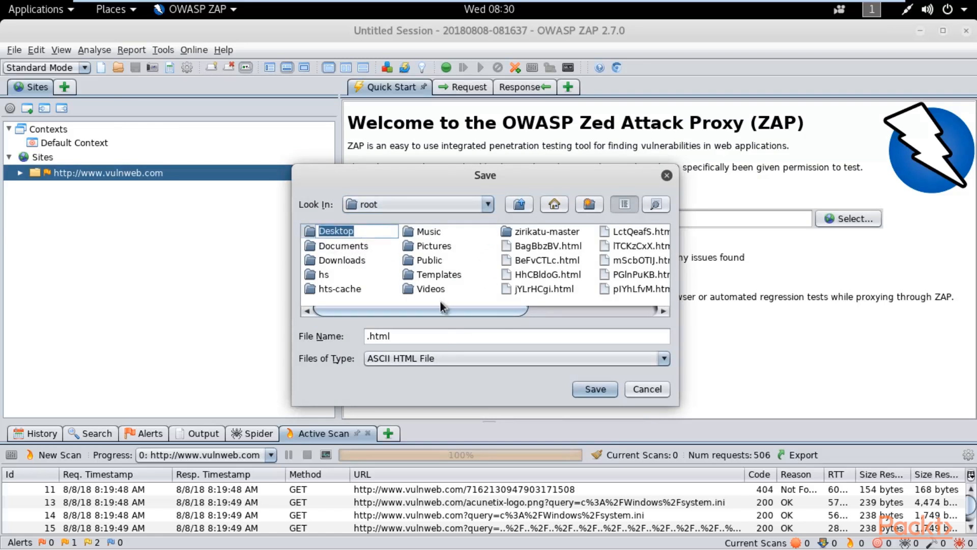
click(516, 336)
text(report)
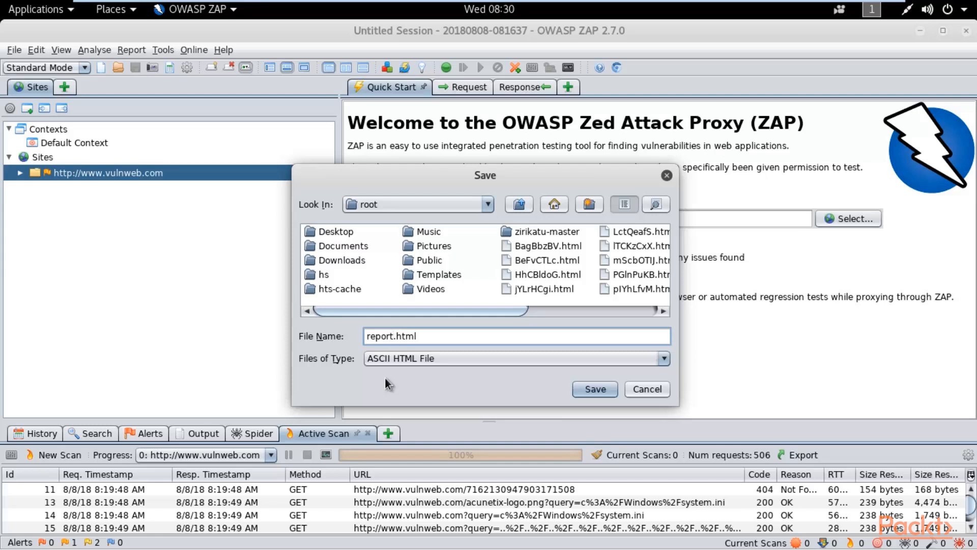
click(553, 204)
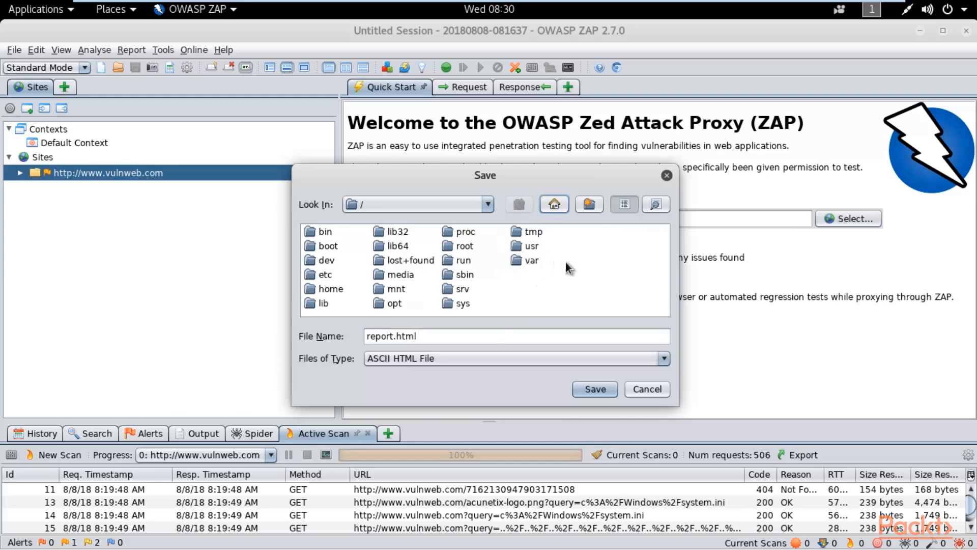
click(487, 204)
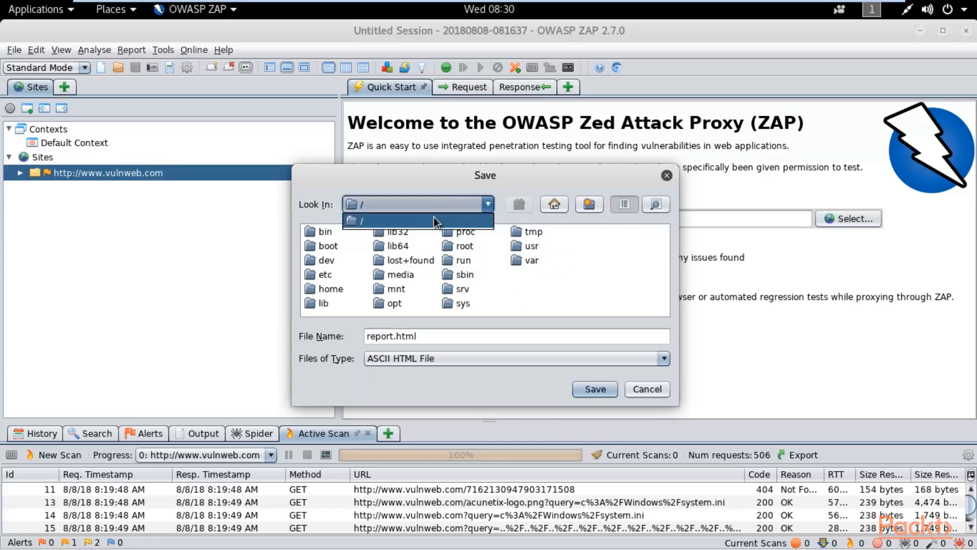
click(417, 219)
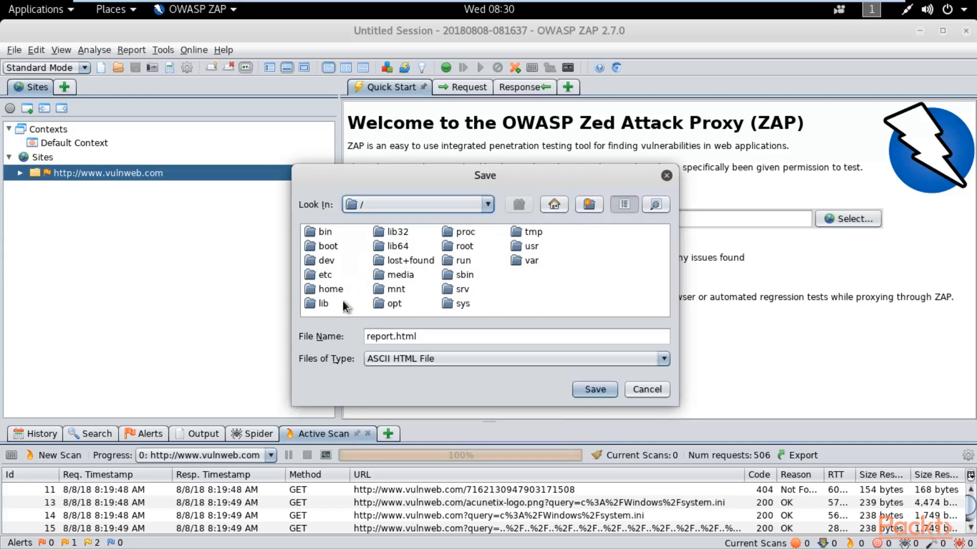
double_click(331, 288)
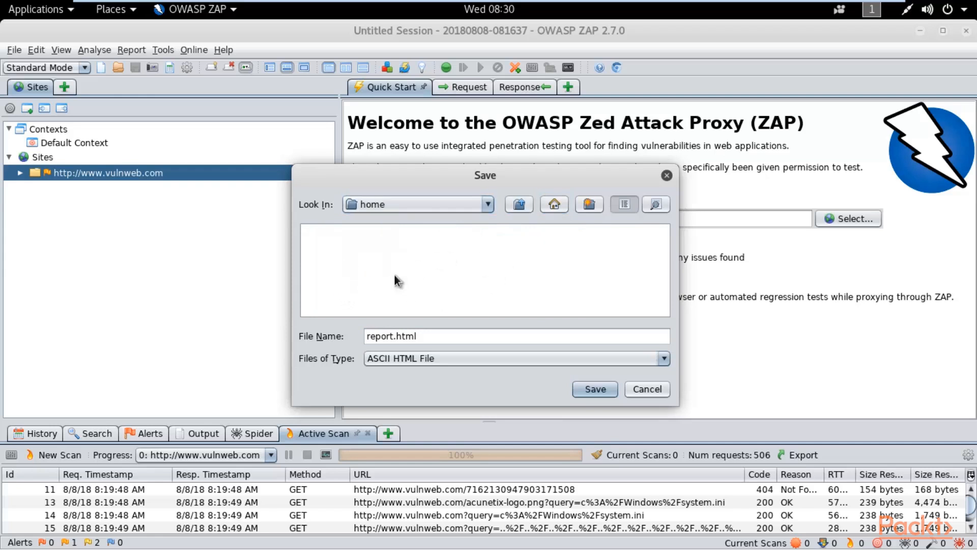
mouse_move(390, 353)
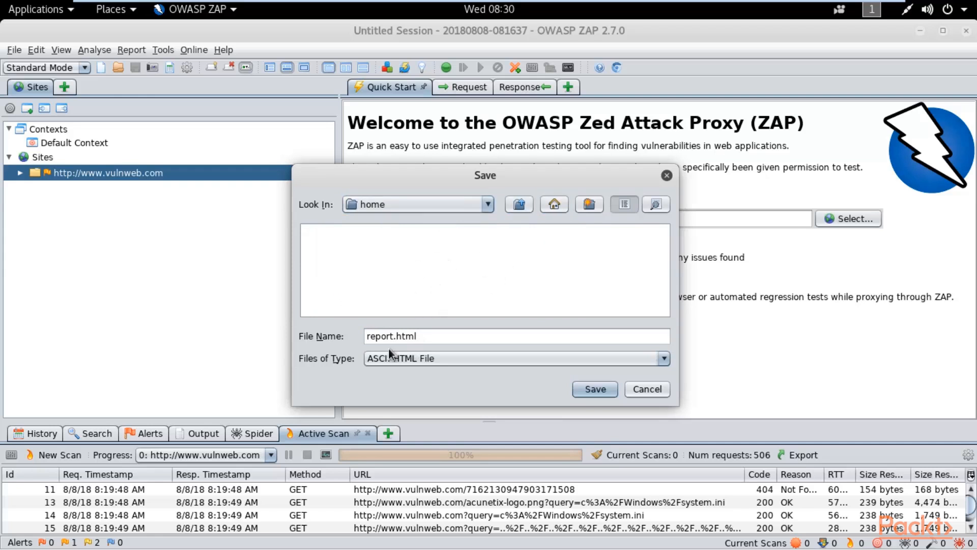
click(593, 388)
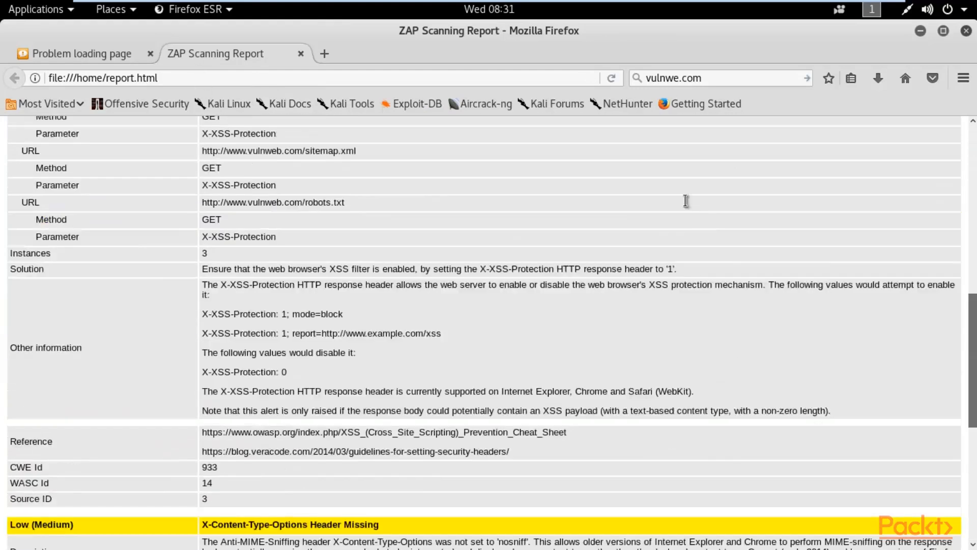
Step: Switch to the other Firefox tab showing the vulnweb.com logout page failing through the proxy
click(74, 54)
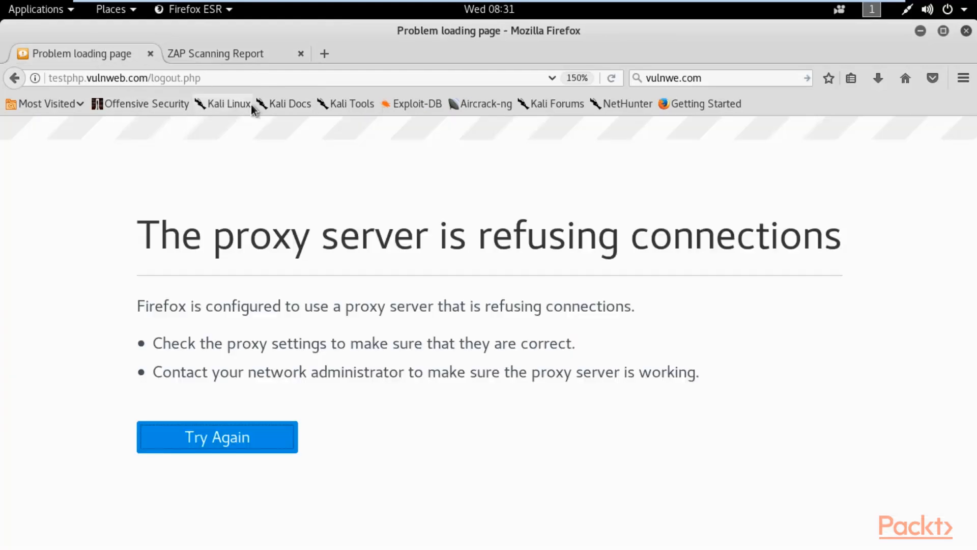
mouse_move(404, 42)
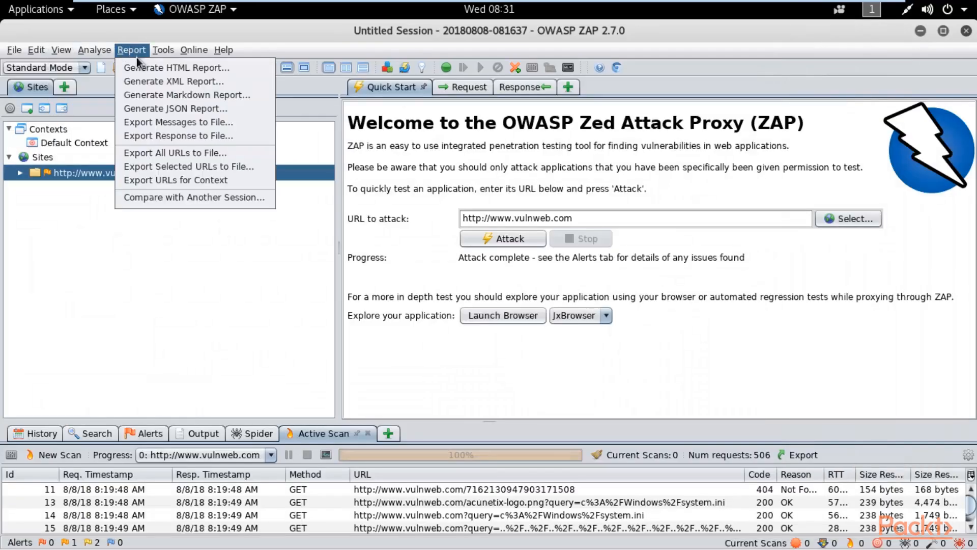
Step: Generate an ASCII XML report and save it as report.xml in the home folder
click(174, 82)
text(report.xml)
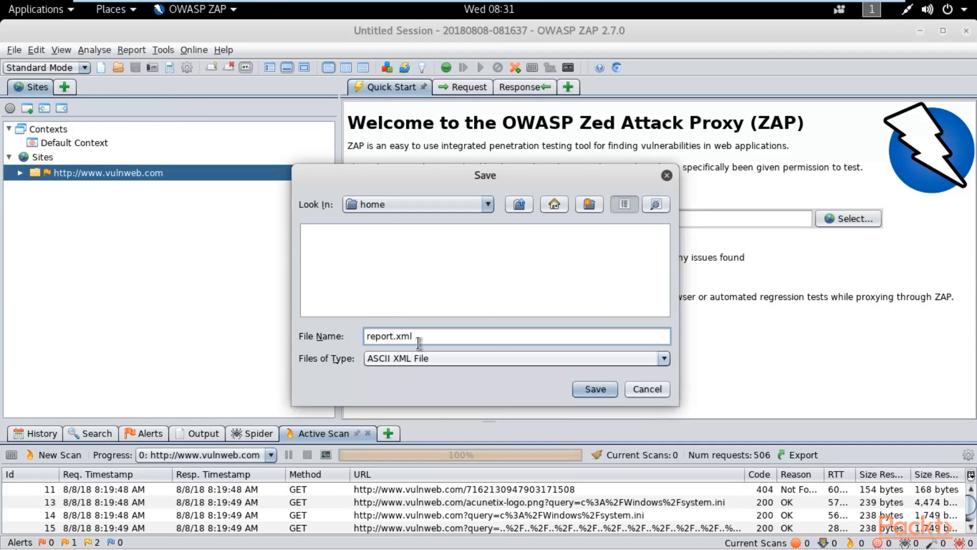
click(594, 388)
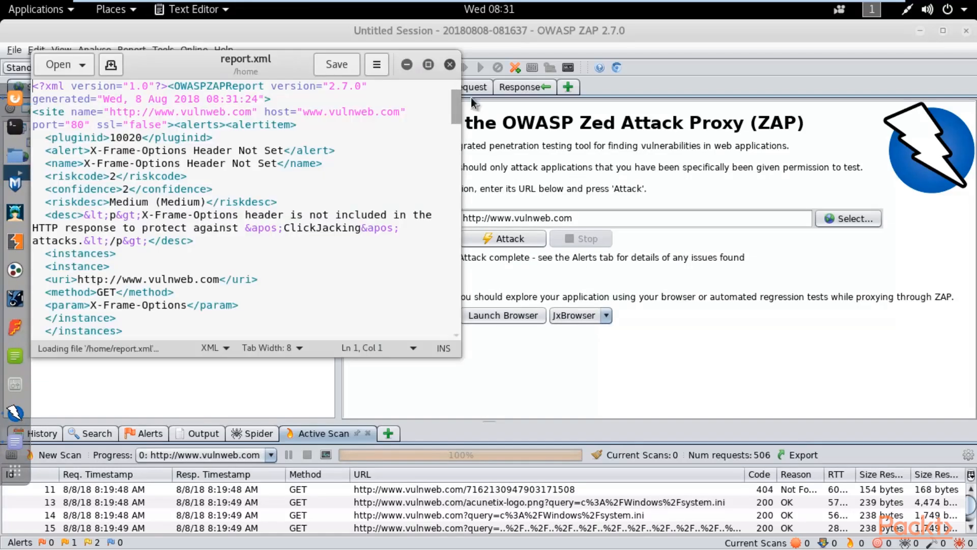
Step: Close the Text Editor window showing report.xml, returning to the desktop
click(449, 64)
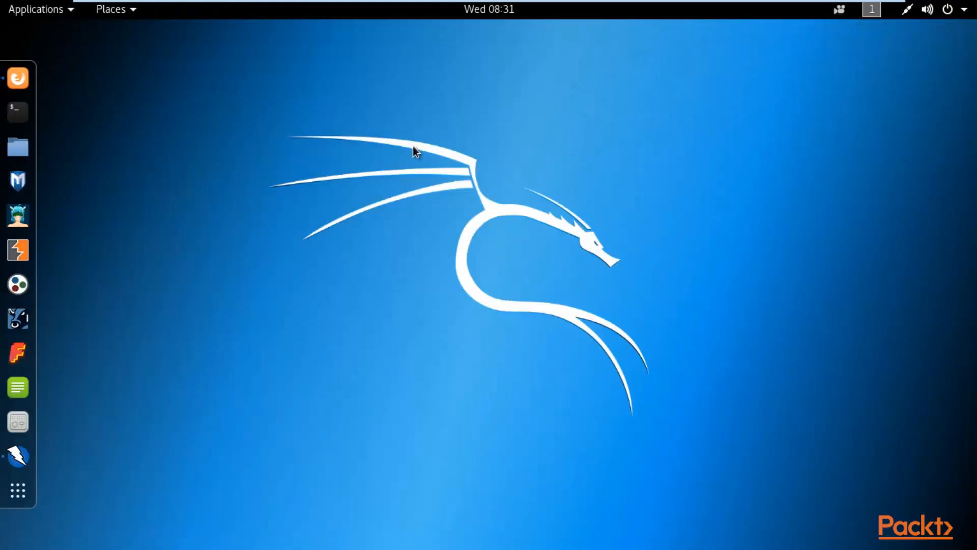
mouse_move(591, 70)
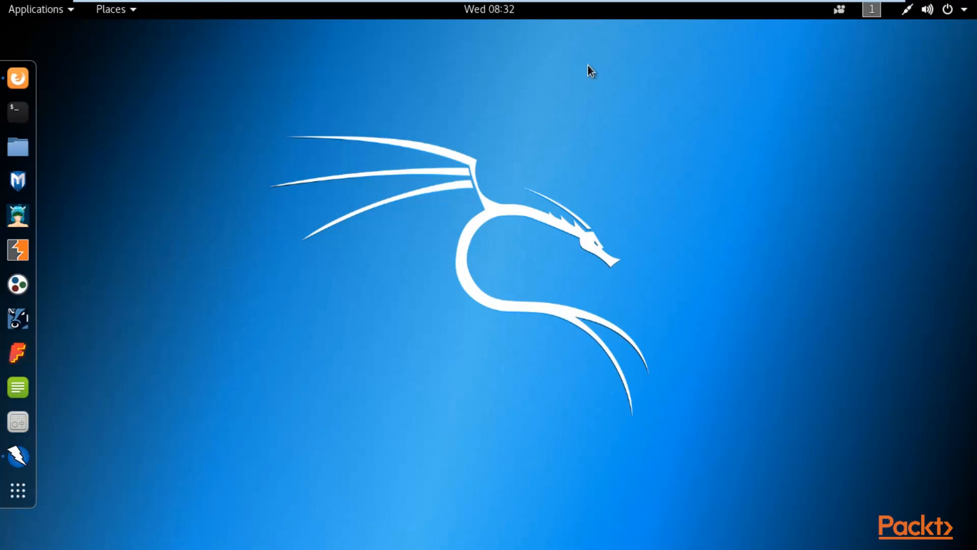
mouse_move(136, 123)
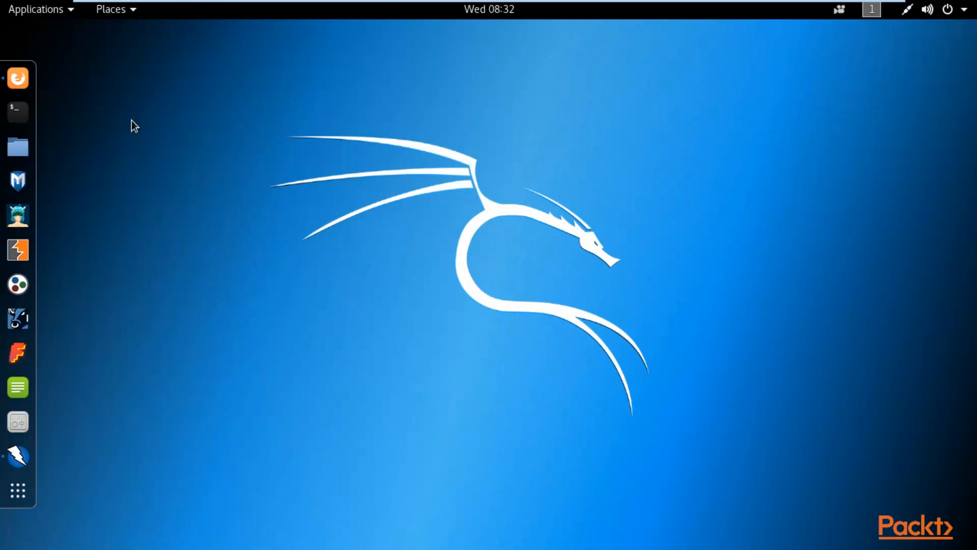
Step: Browse via Places > Computer into /home and select report.html beside report.xml
click(109, 9)
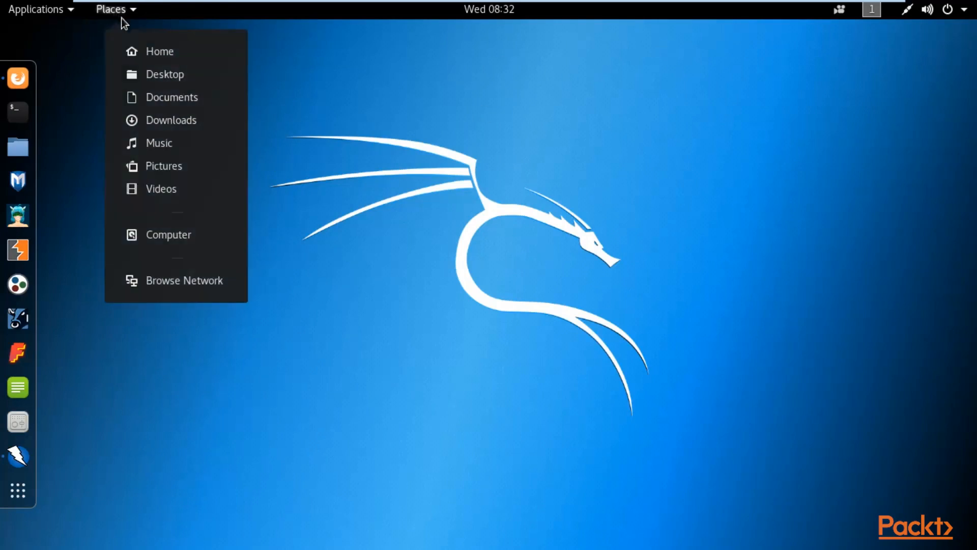
click(167, 234)
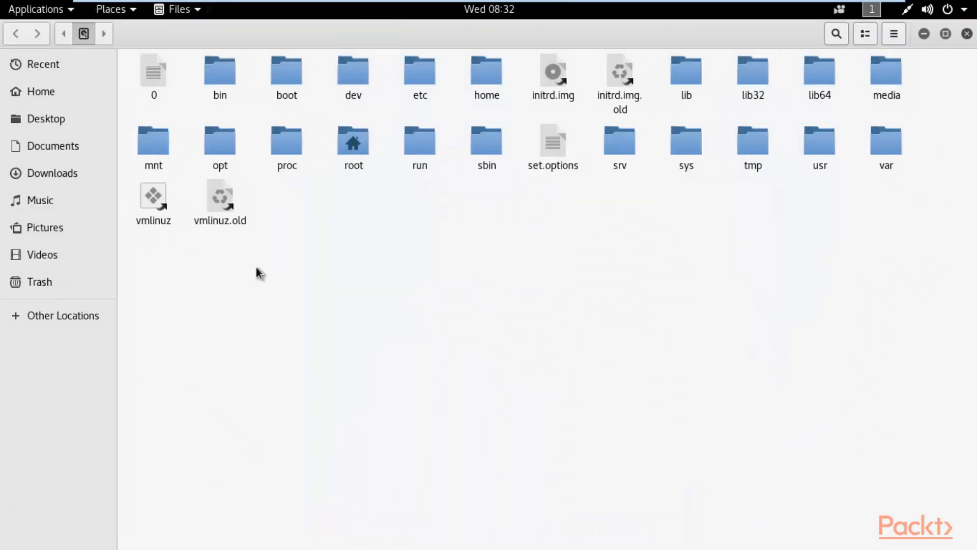
click(486, 68)
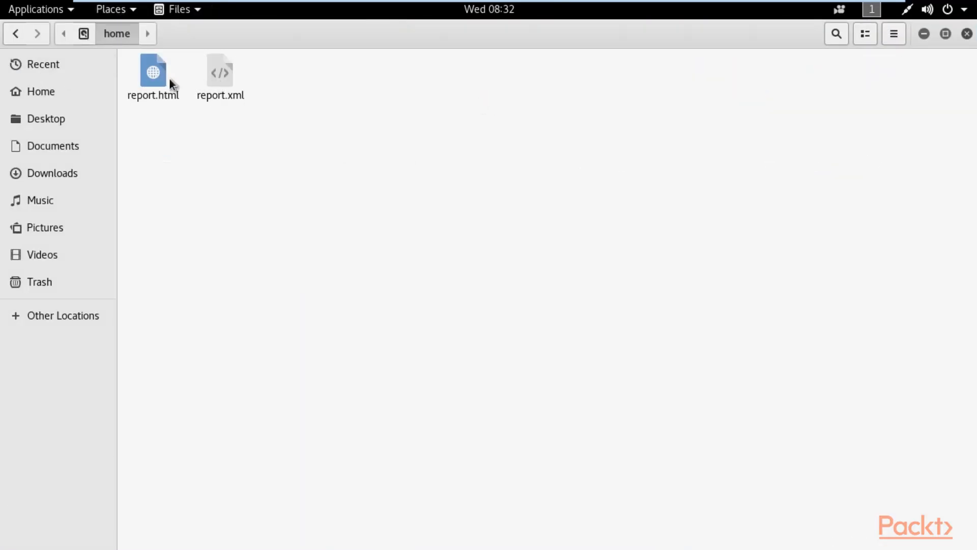
mouse_move(196, 79)
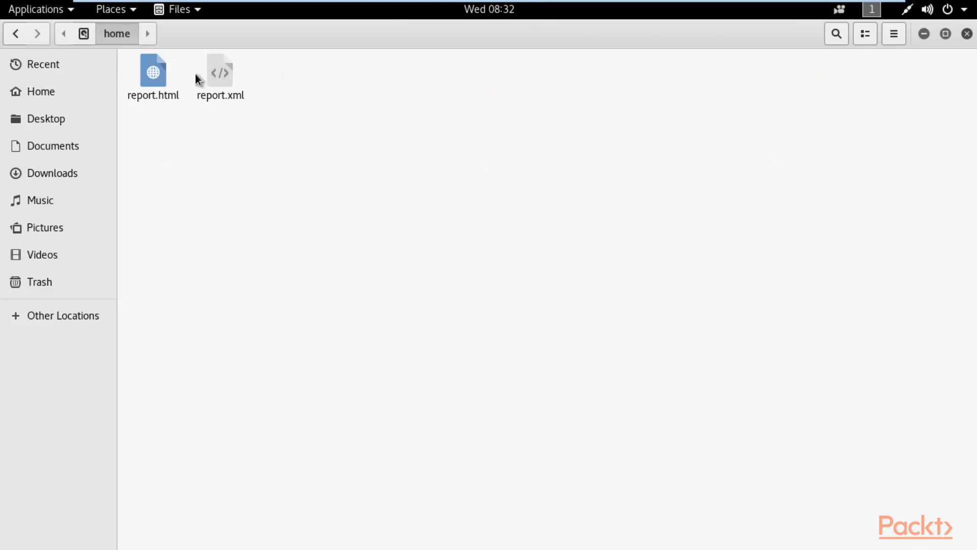
mouse_move(216, 258)
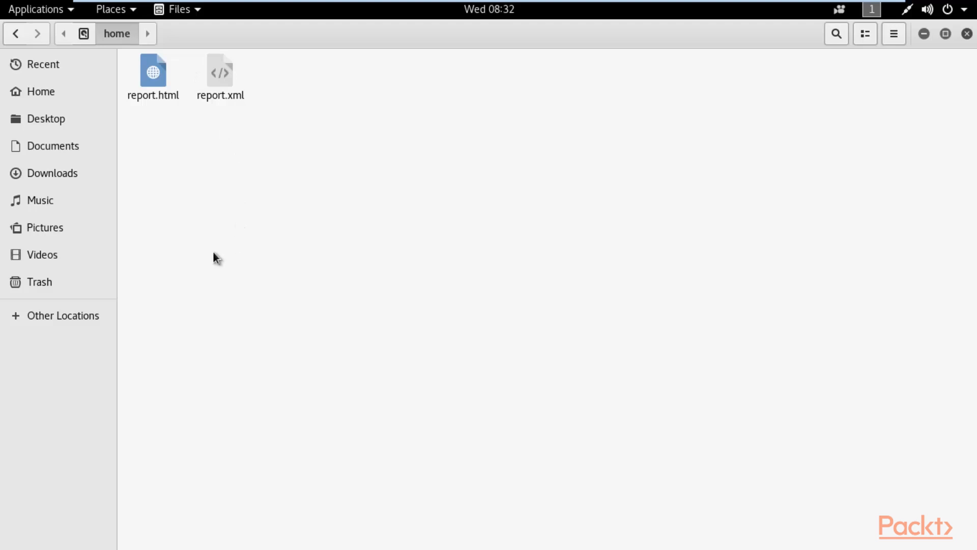
click(152, 71)
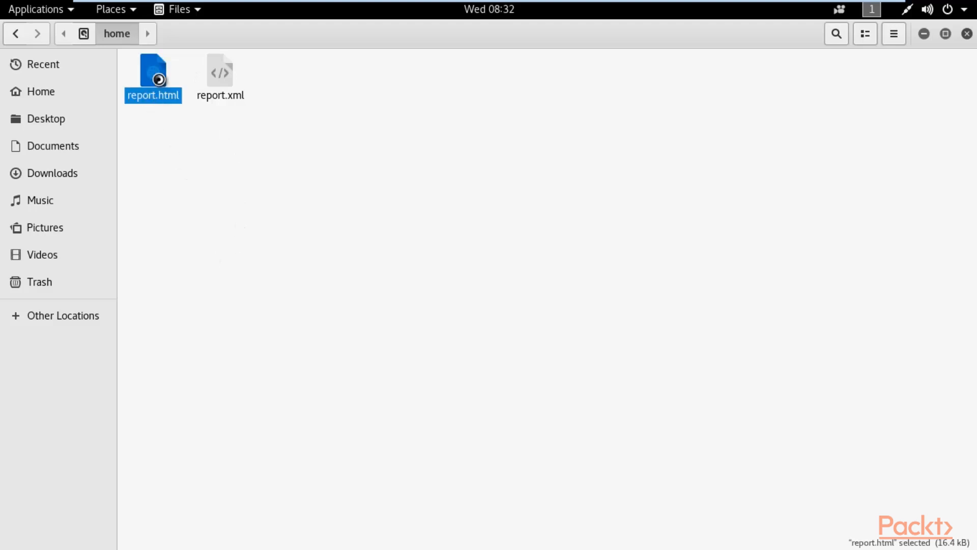
Step: Open report.html in Firefox, zoom in and scroll from the alert summary into Alert Detail
double_click(152, 73)
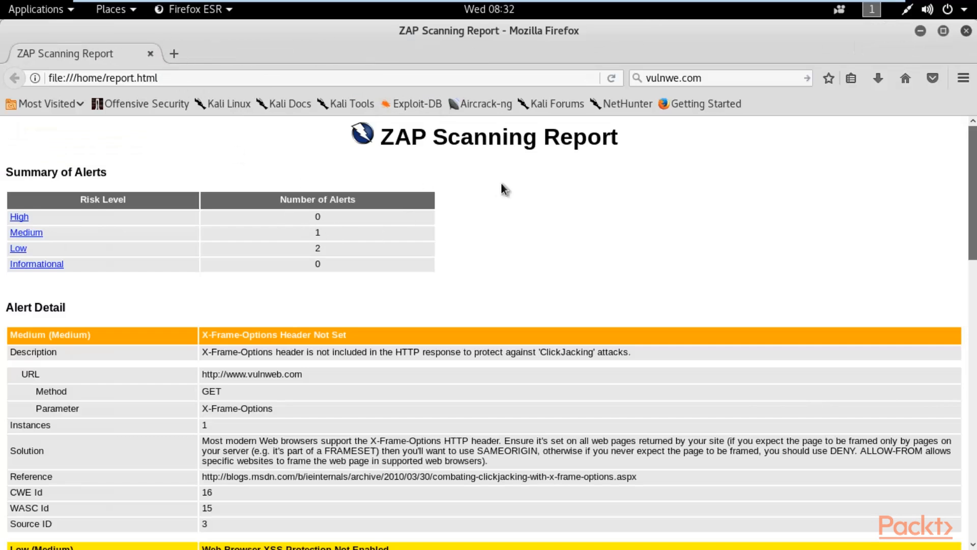
key(ctrl+plus)
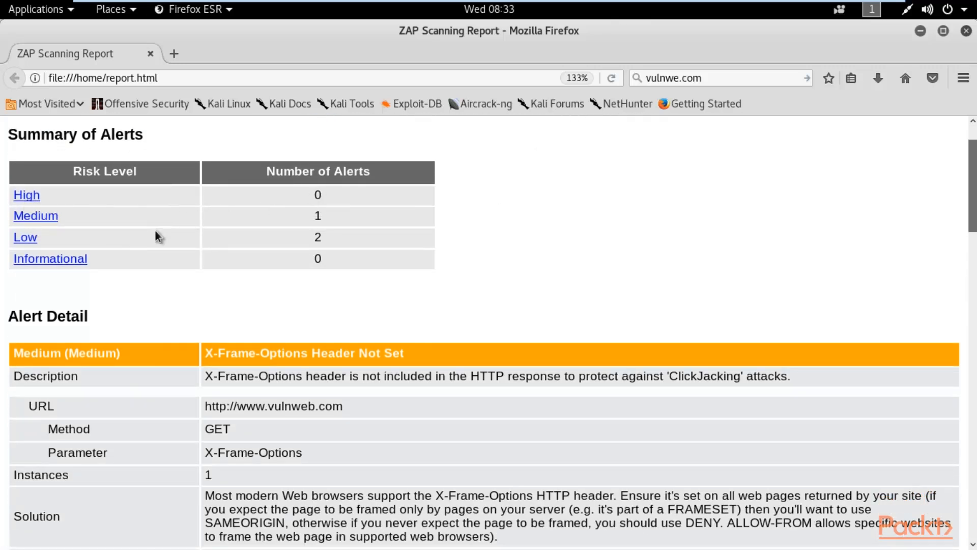
mouse_move(315, 215)
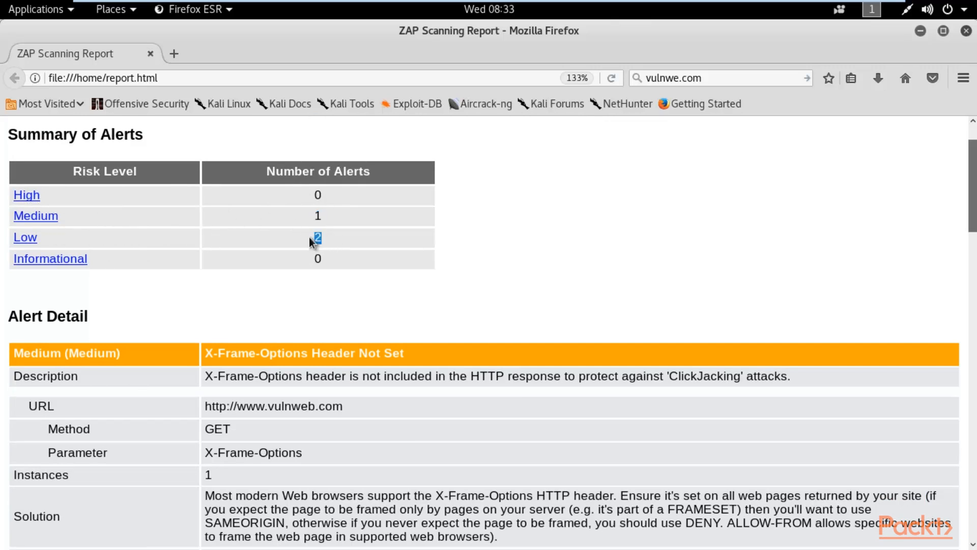
scroll(down, 3)
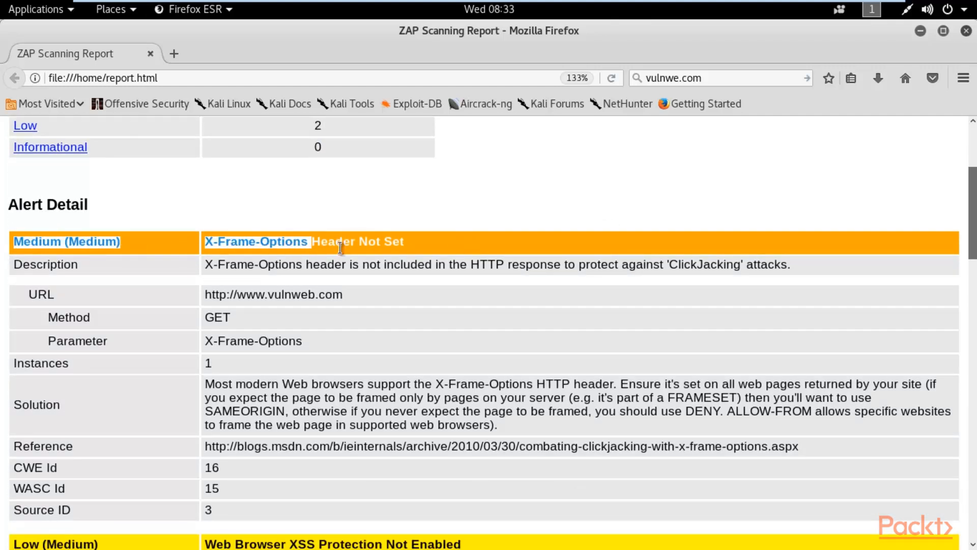
scroll(down, 3)
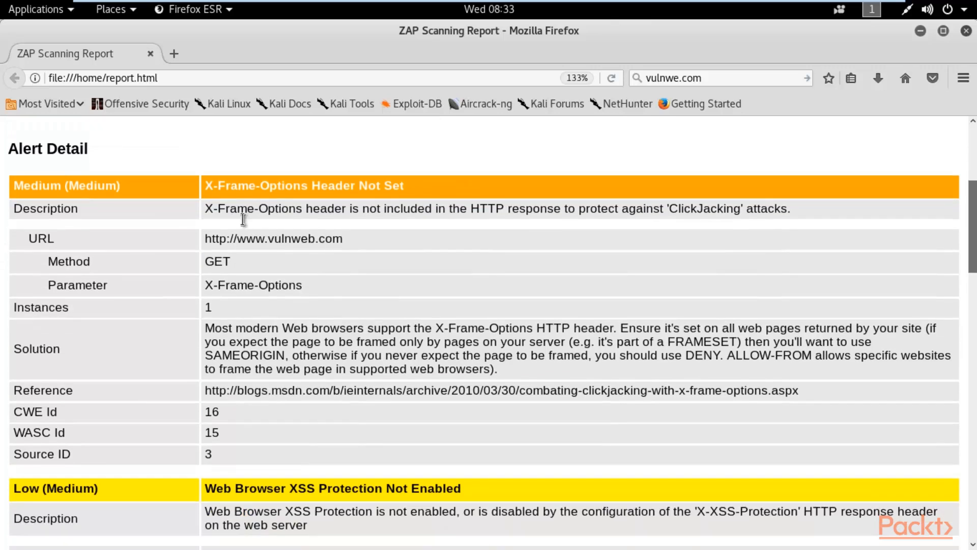
Step: Highlight the X-Frame-Options description, then continue down through the X-XSS-Protection alert details
drag(231, 208, 693, 208)
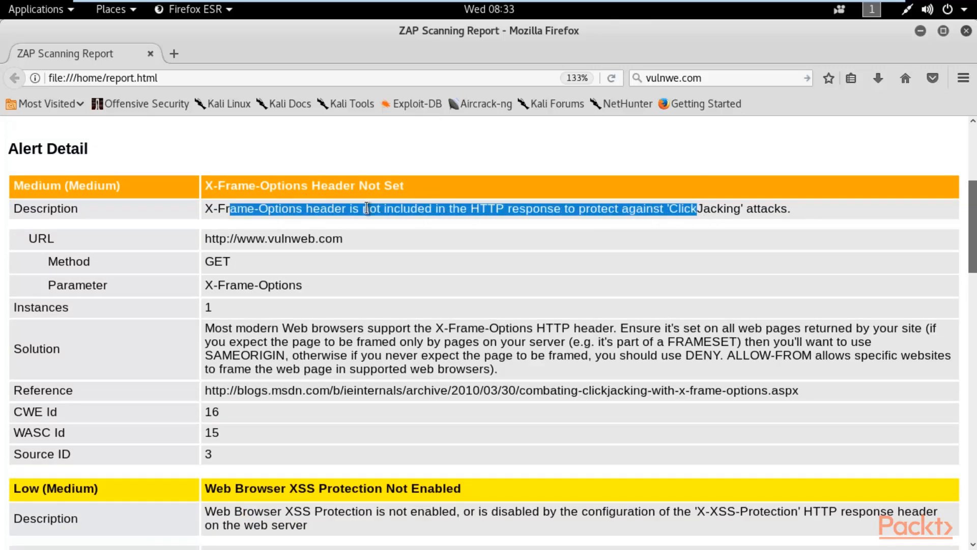
click(555, 208)
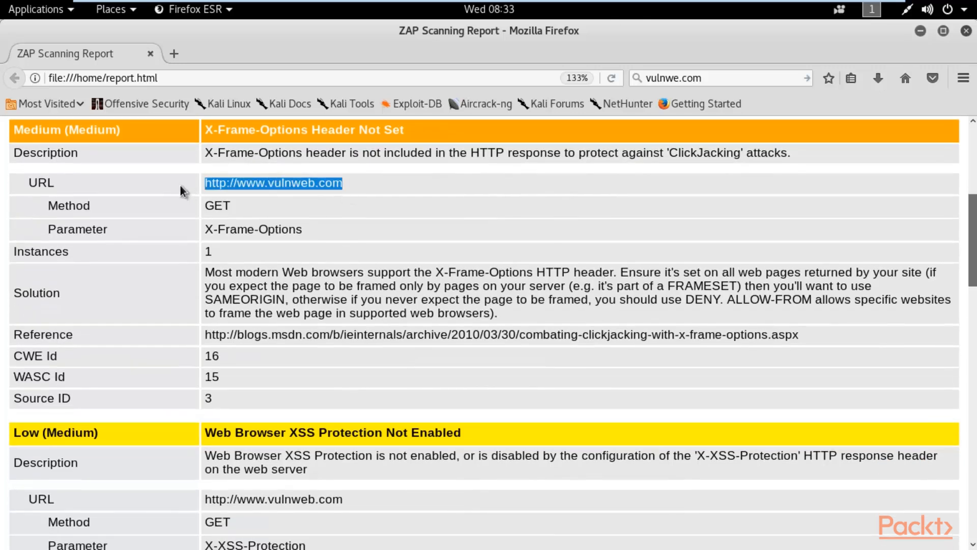
scroll(down, 3)
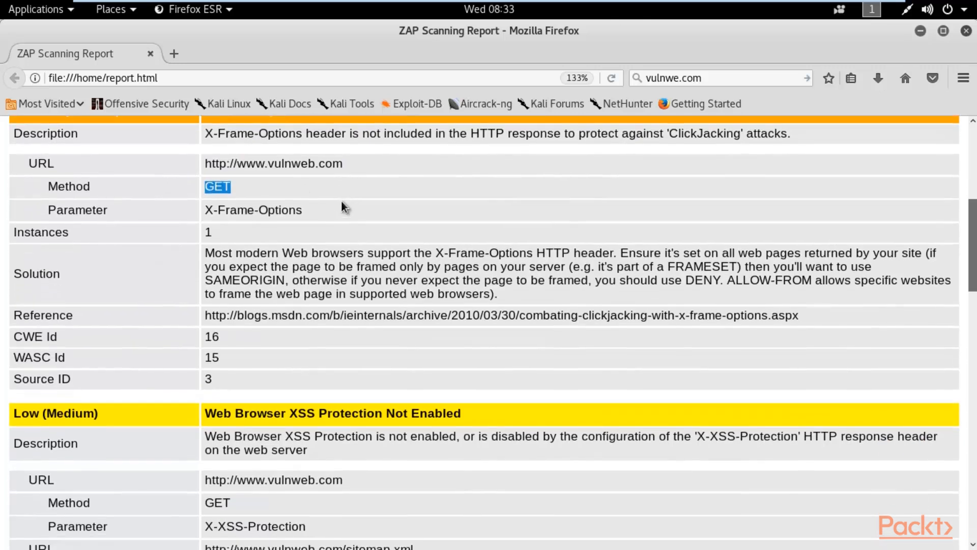
scroll(down, 3)
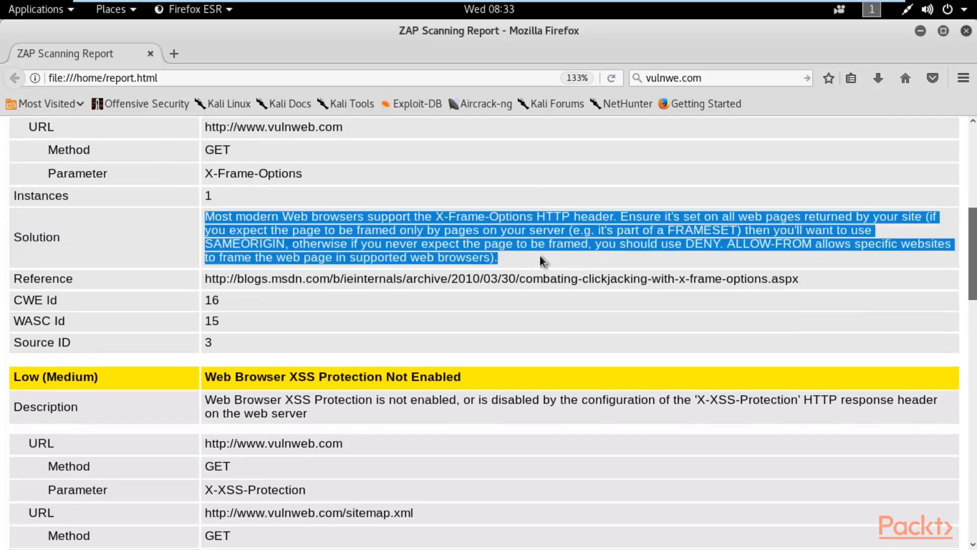
scroll(down, 3)
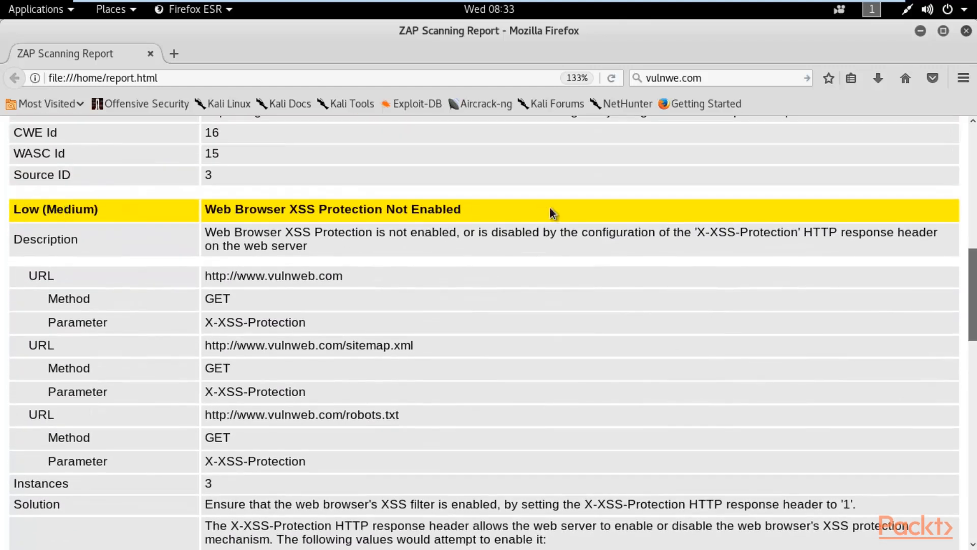
mouse_move(555, 217)
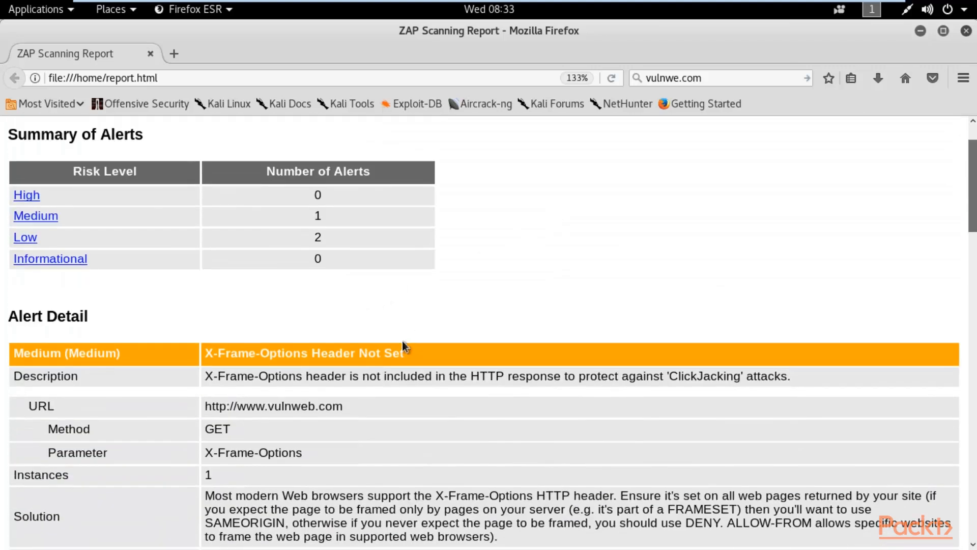
mouse_move(550, 317)
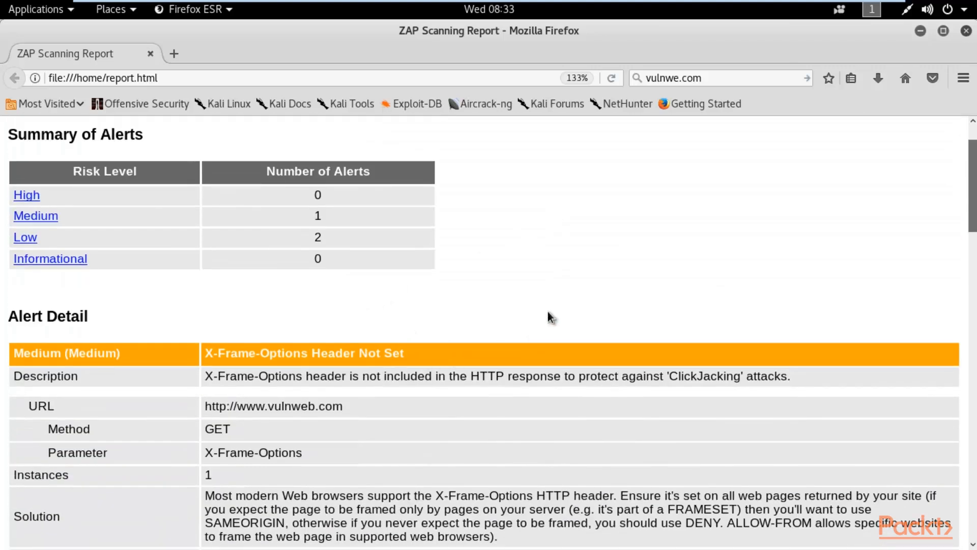
scroll(down, 3)
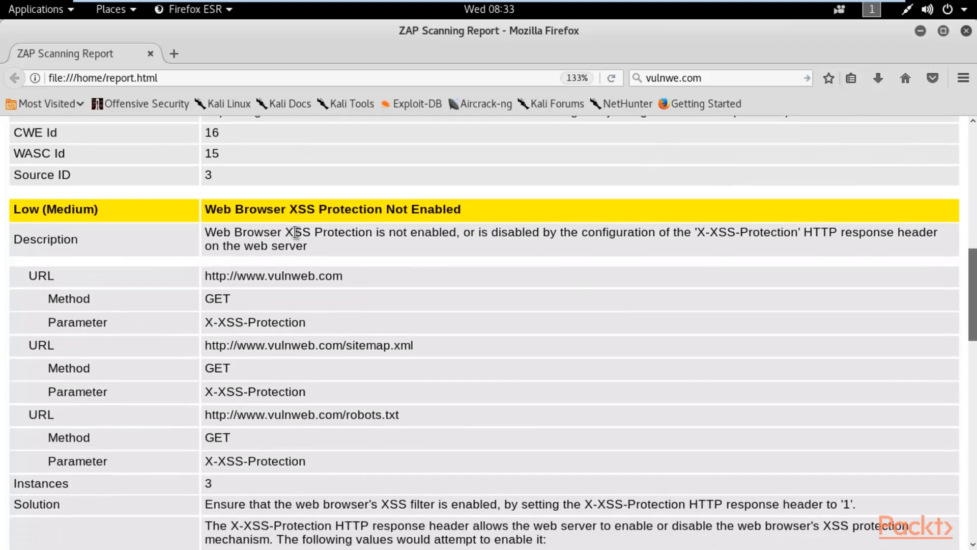
drag(294, 232, 551, 232)
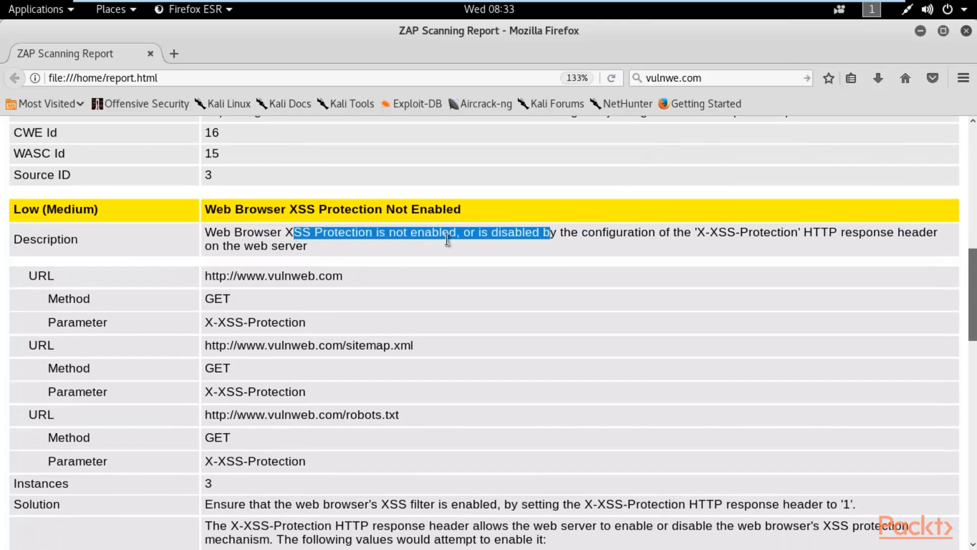
mouse_move(382, 262)
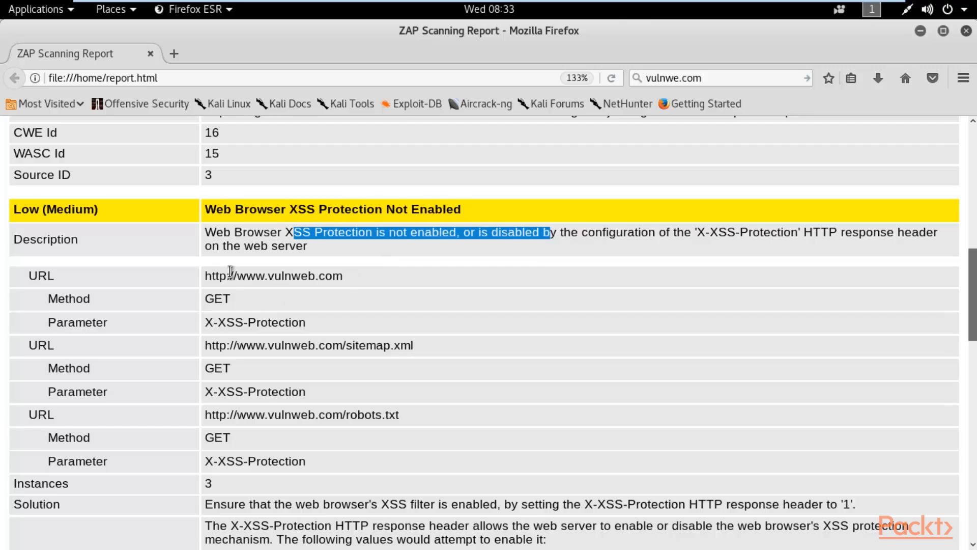
scroll(down, 3)
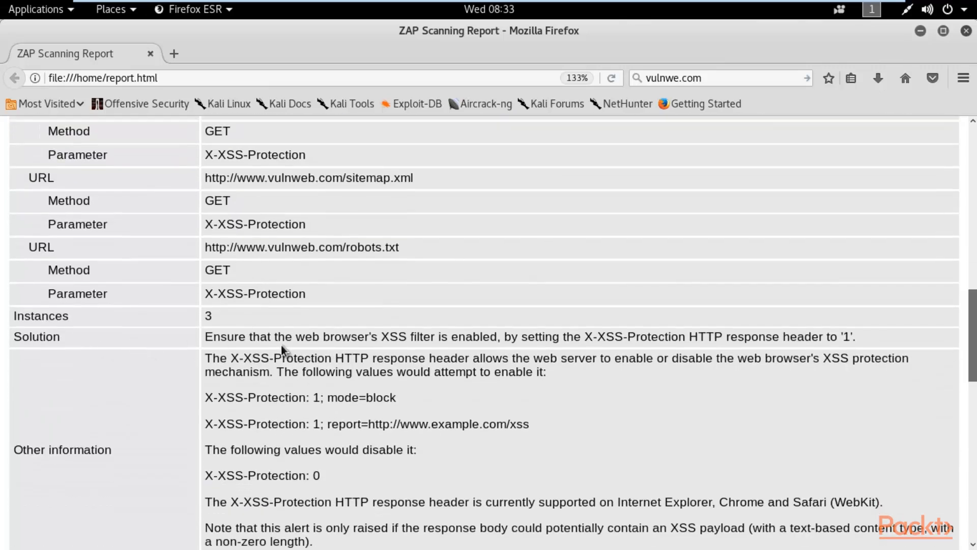
drag(226, 337, 468, 337)
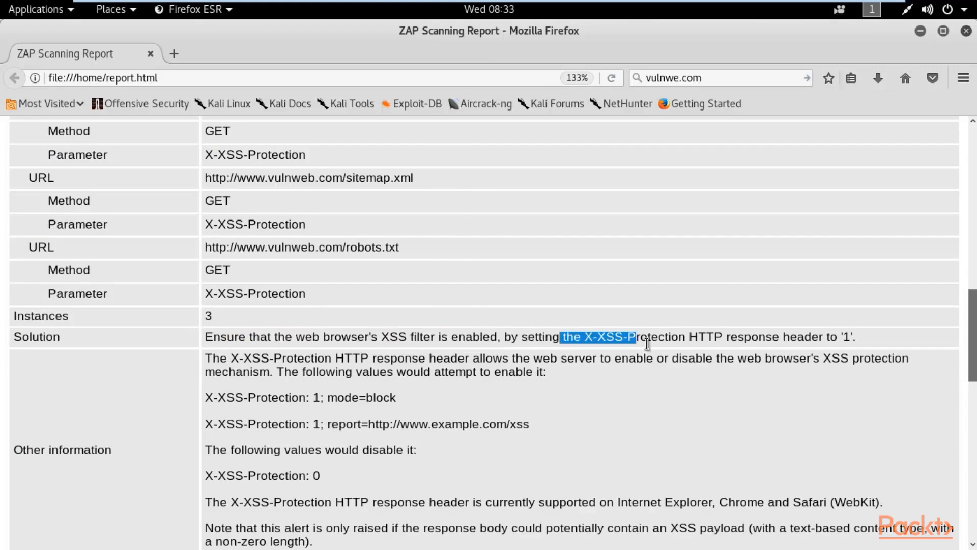
click(613, 234)
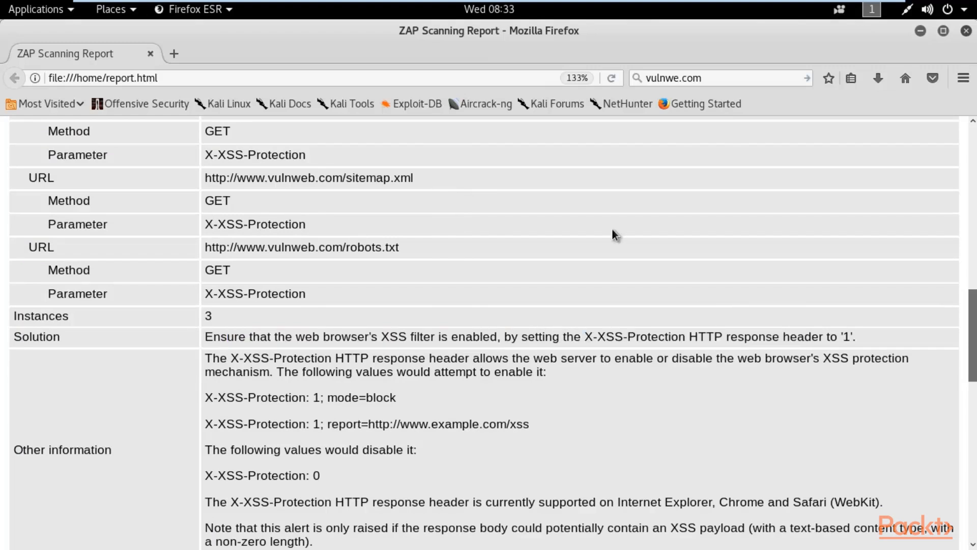
scroll(down, 3)
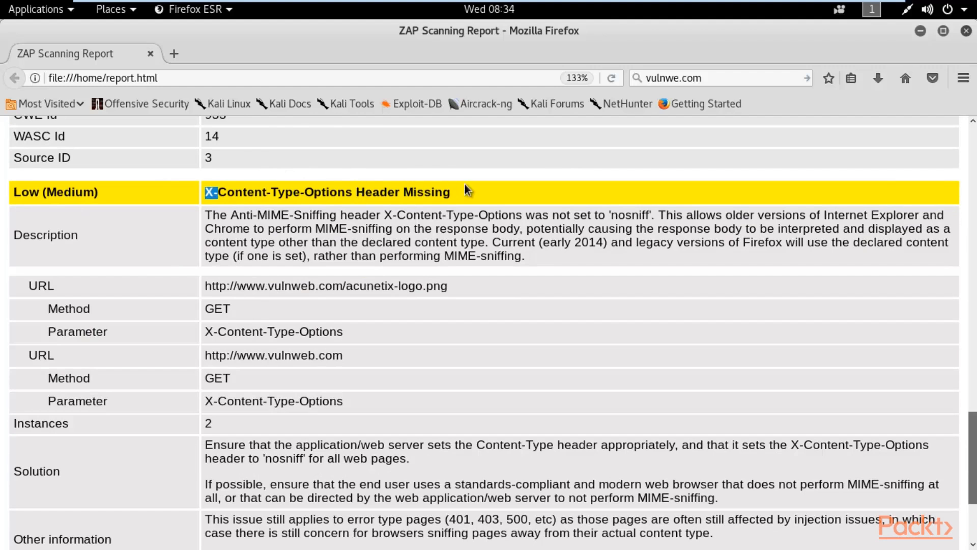
scroll(down, 3)
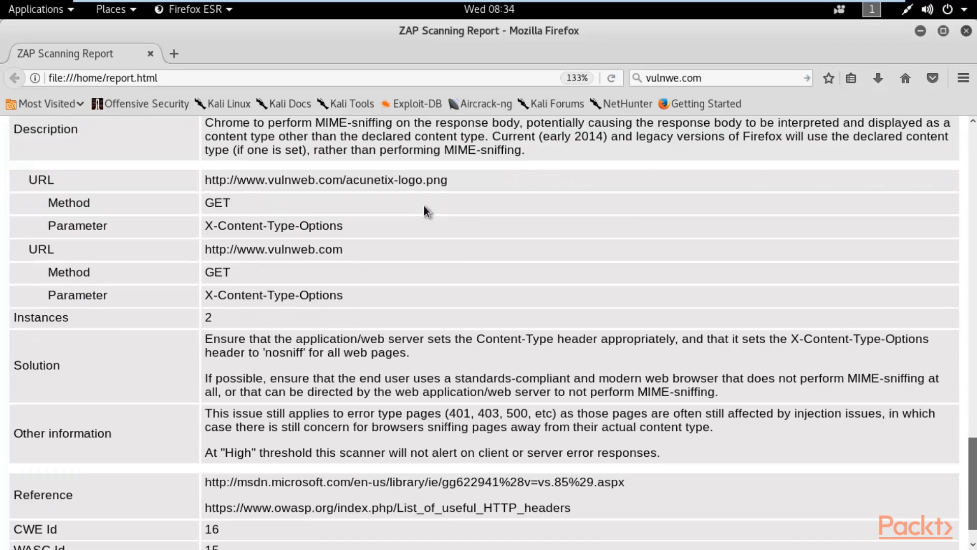
scroll(down, 3)
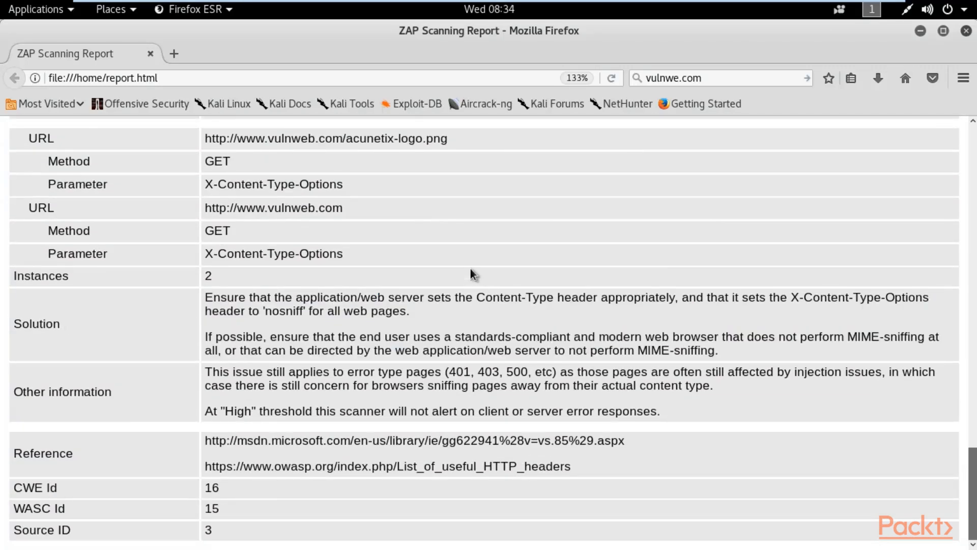
scroll(down, 3)
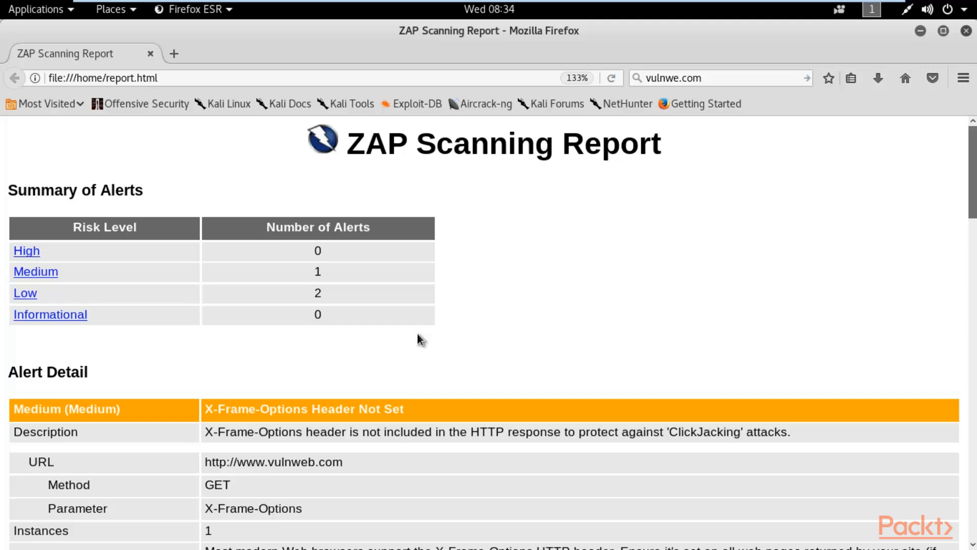
mouse_move(331, 251)
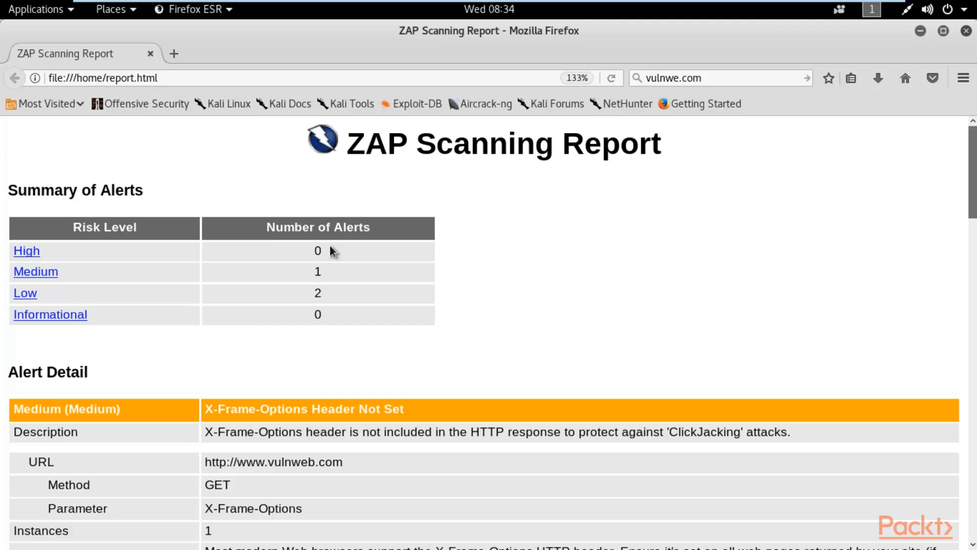
scroll(down, 3)
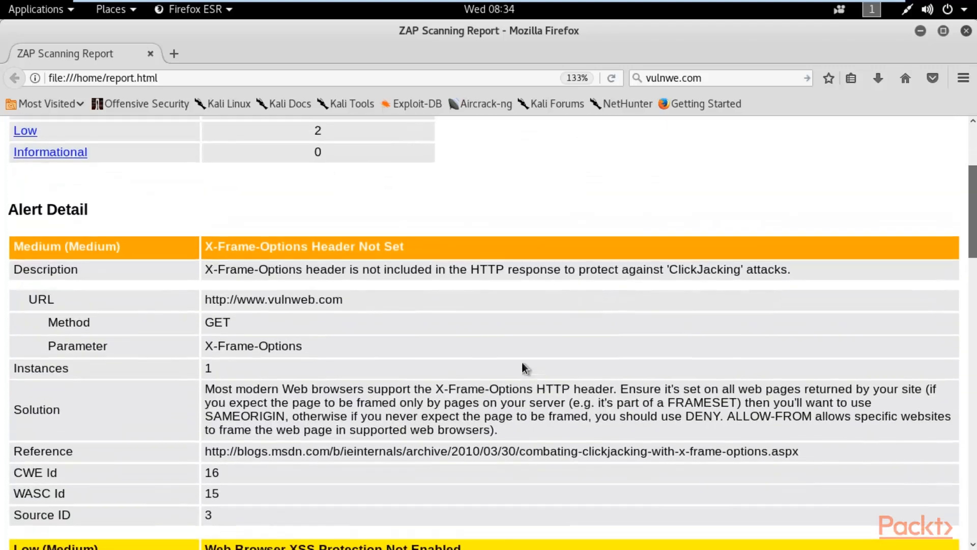
scroll(down, 3)
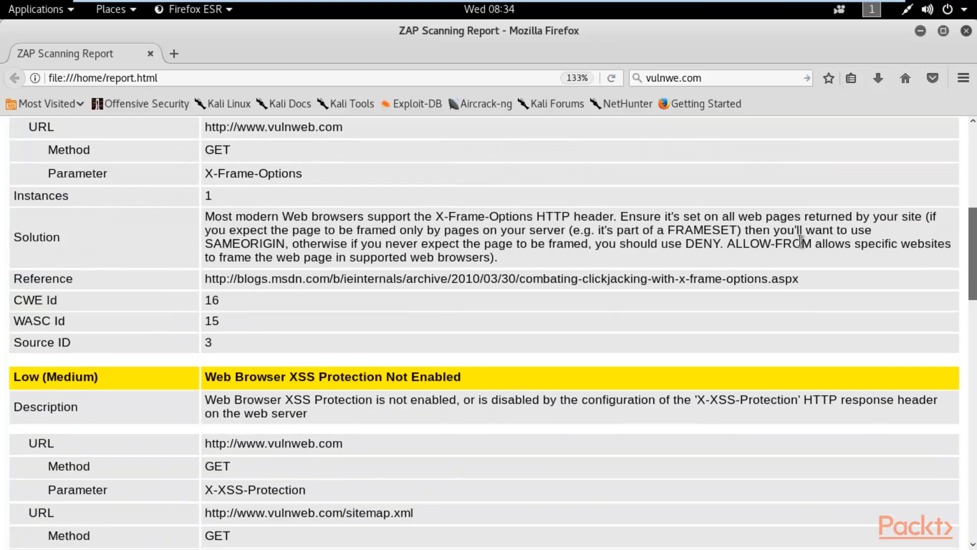
scroll(down, 3)
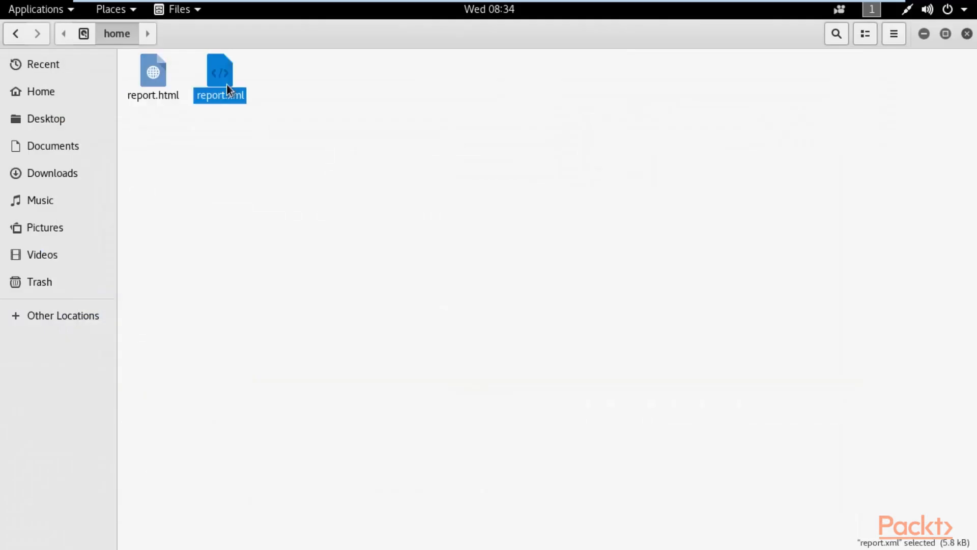
double_click(219, 67)
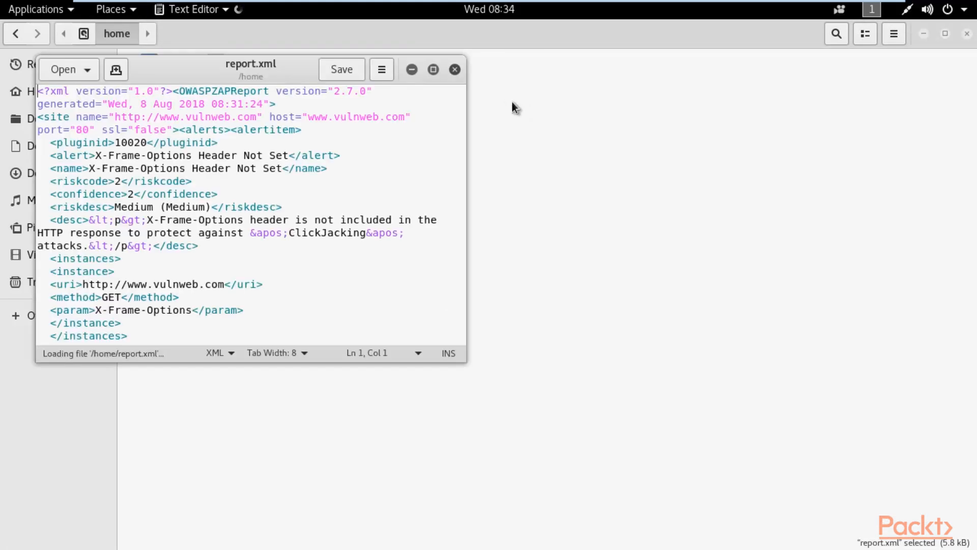
click(432, 69)
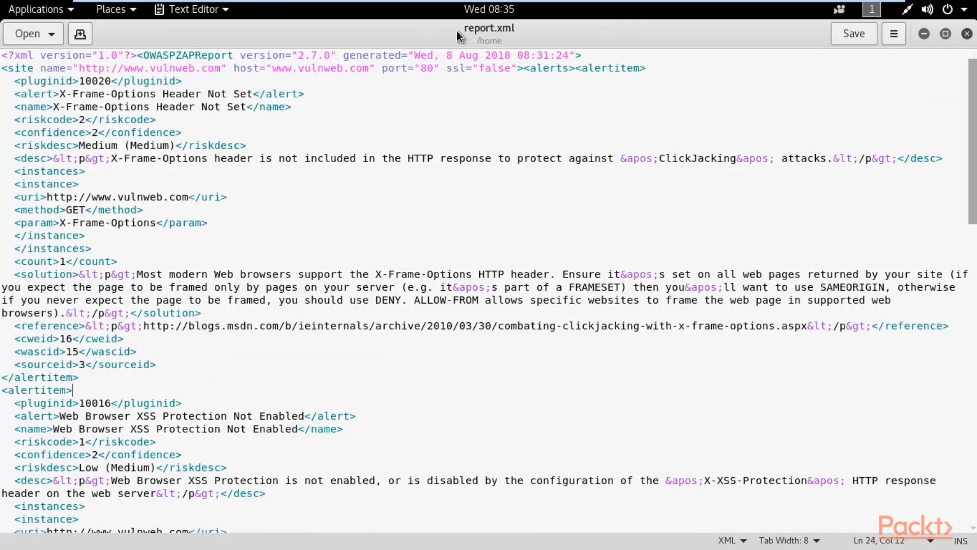
mouse_move(464, 36)
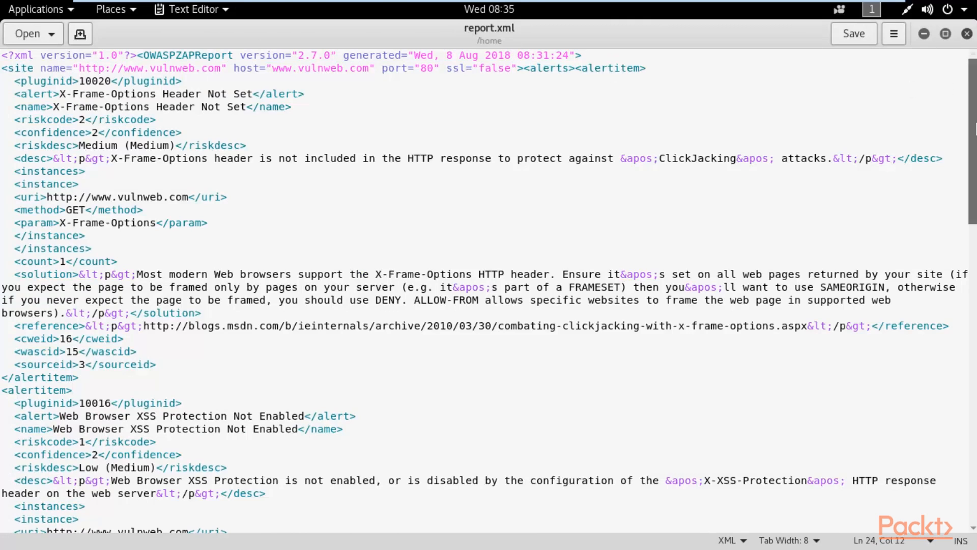
scroll(down, 3)
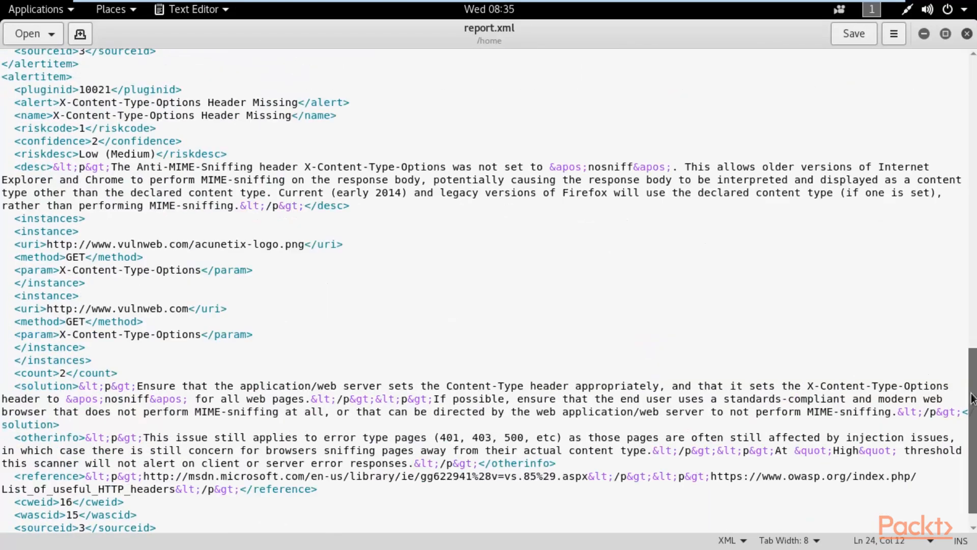
scroll(down, 3)
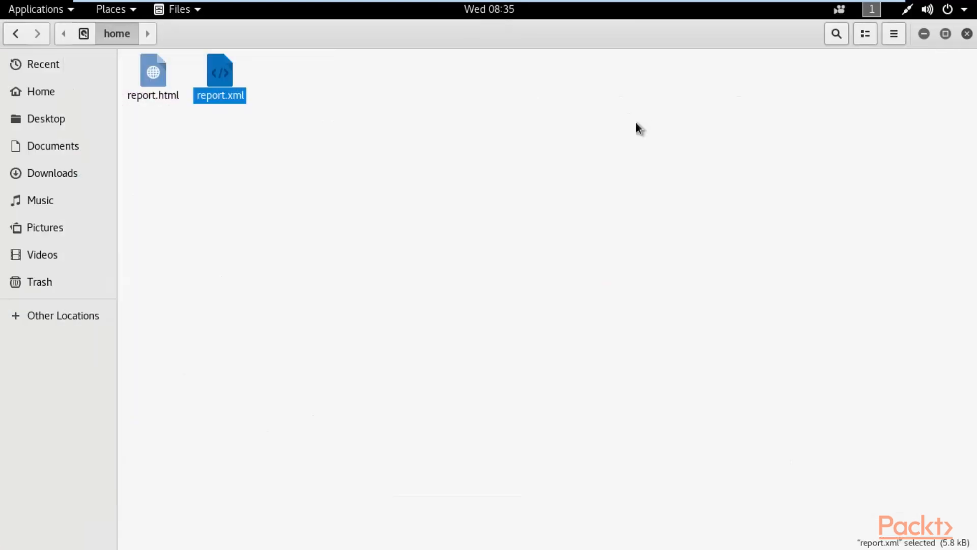
Step: Deselect report.xml, maximize the Files window and close it, returning to the ZAP session
click(520, 115)
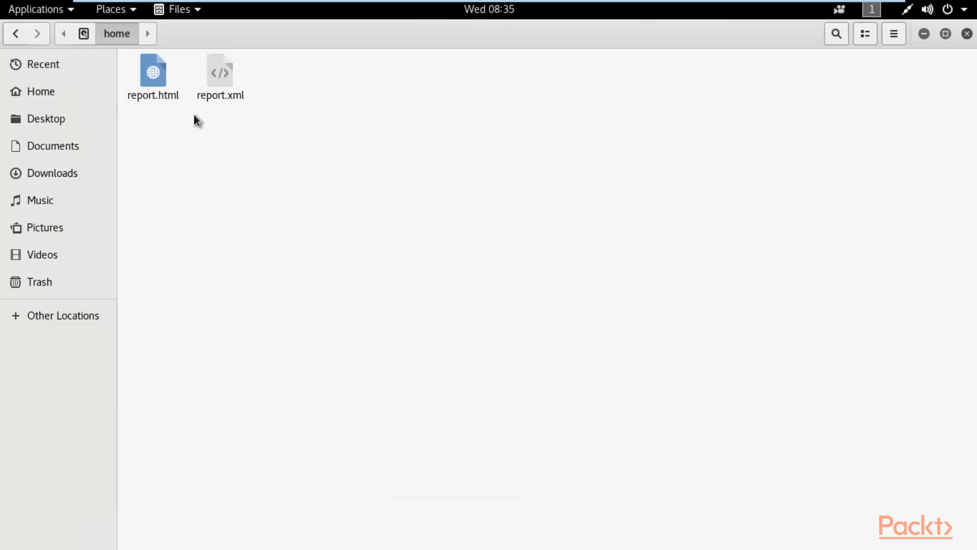
mouse_move(808, 142)
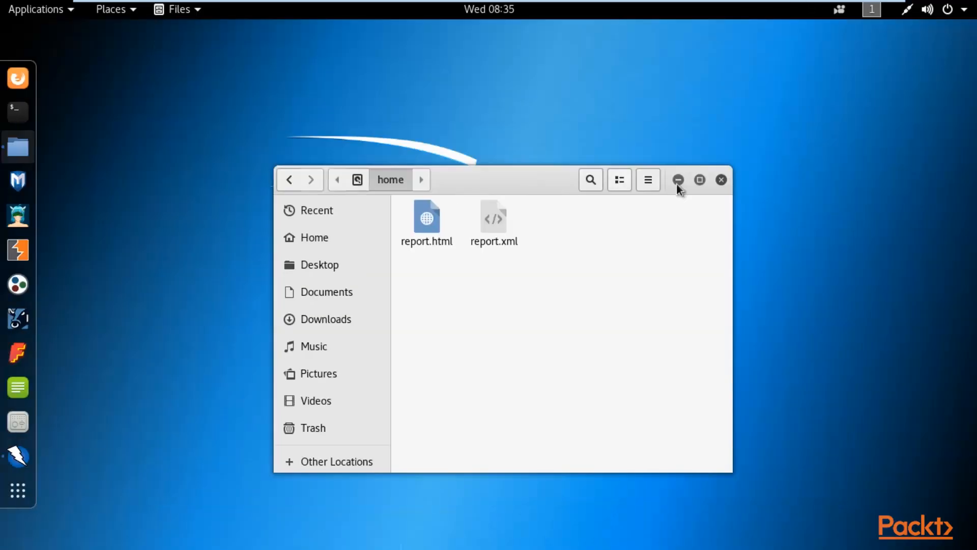
click(699, 179)
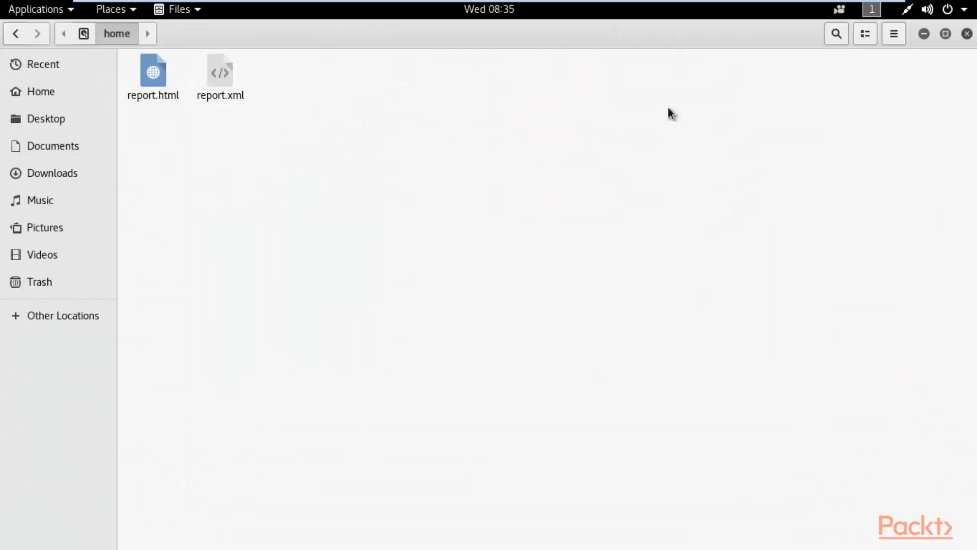
mouse_move(967, 34)
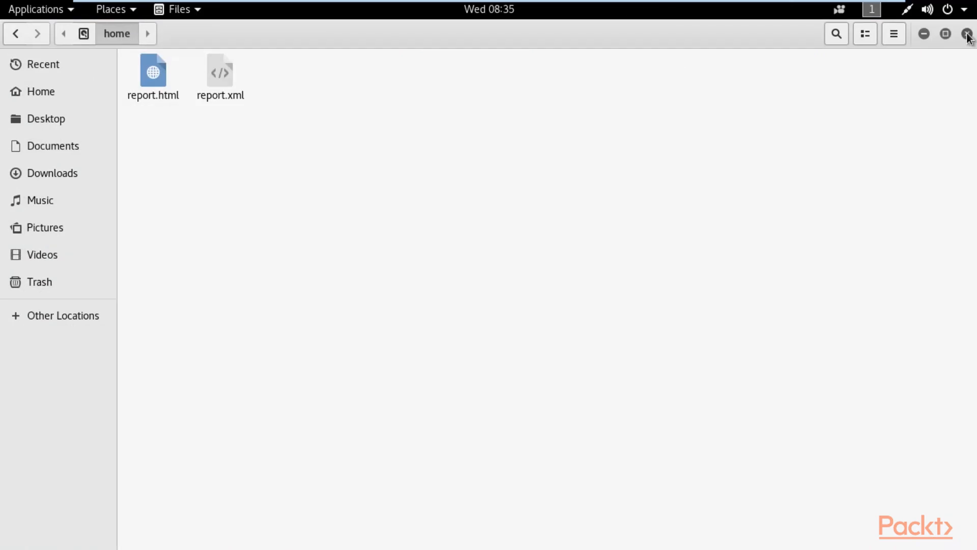
click(968, 34)
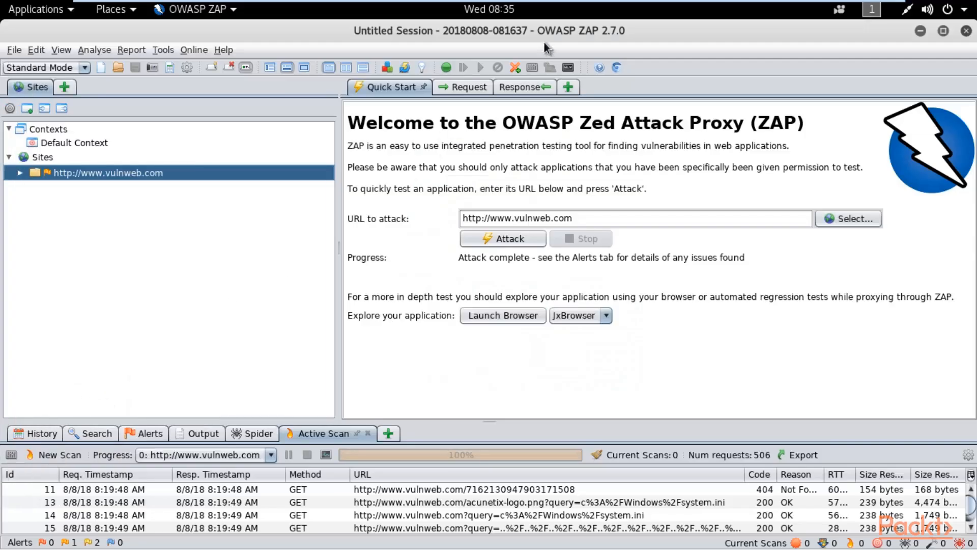
mouse_move(543, 32)
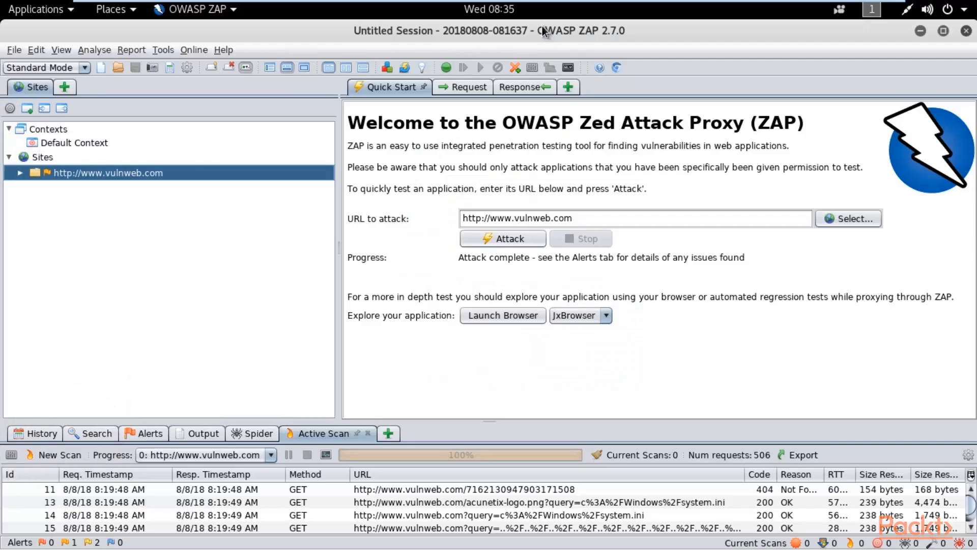